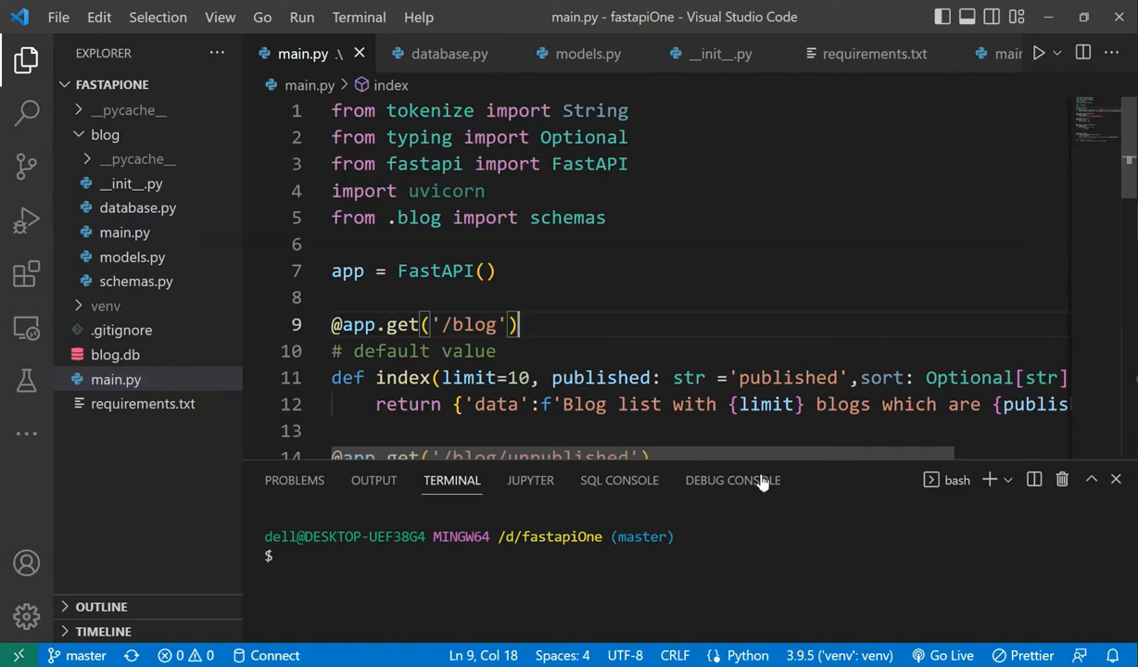
mouse_move(755, 331)
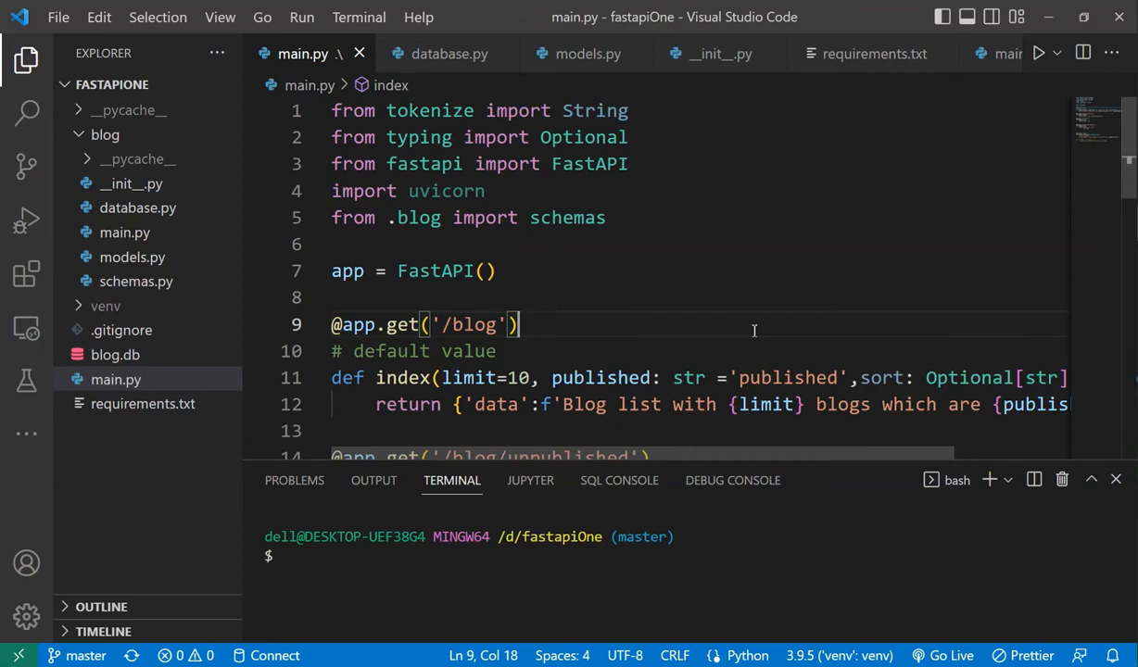
mouse_move(725, 259)
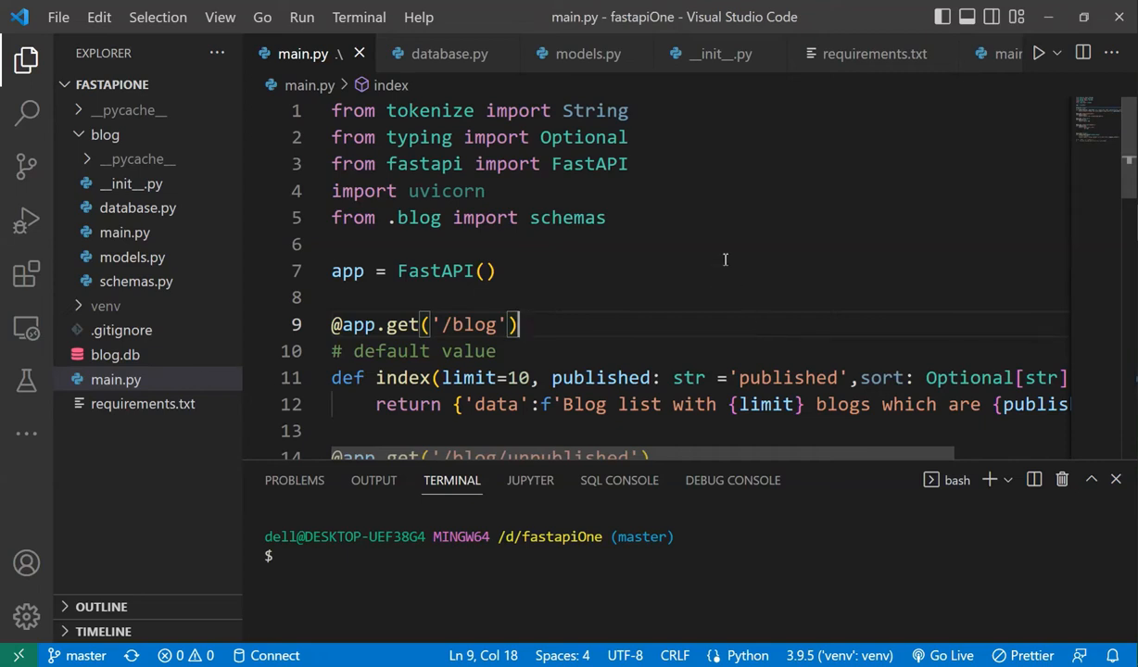
Step: Scroll through the open file to review its code
scroll(down, 3)
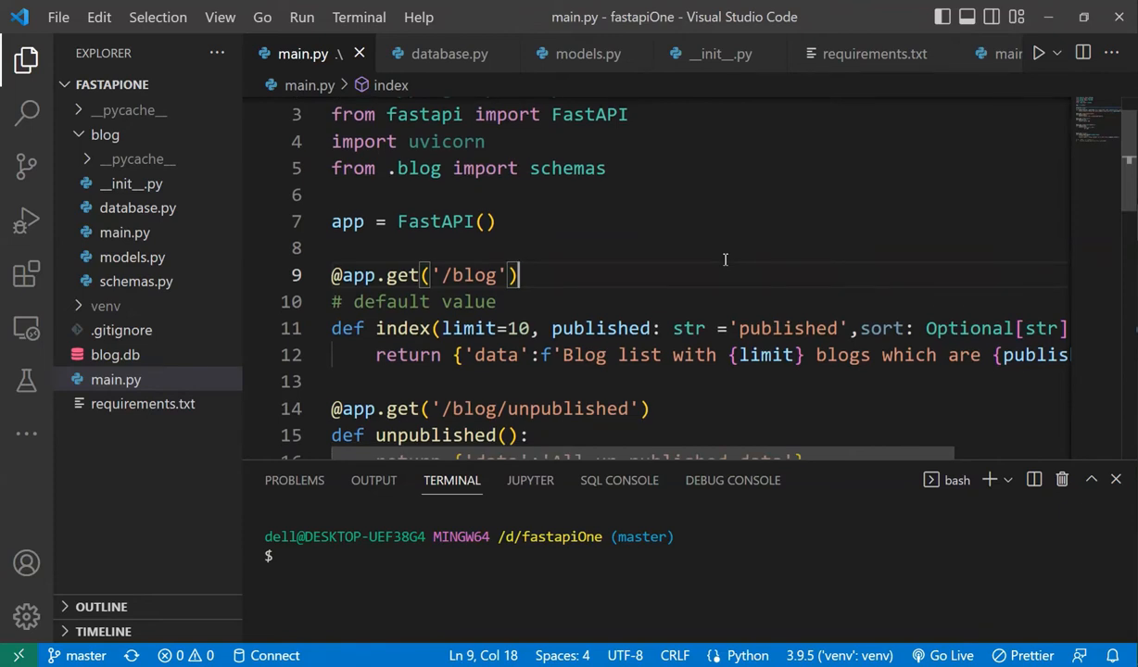
scroll(down, 3)
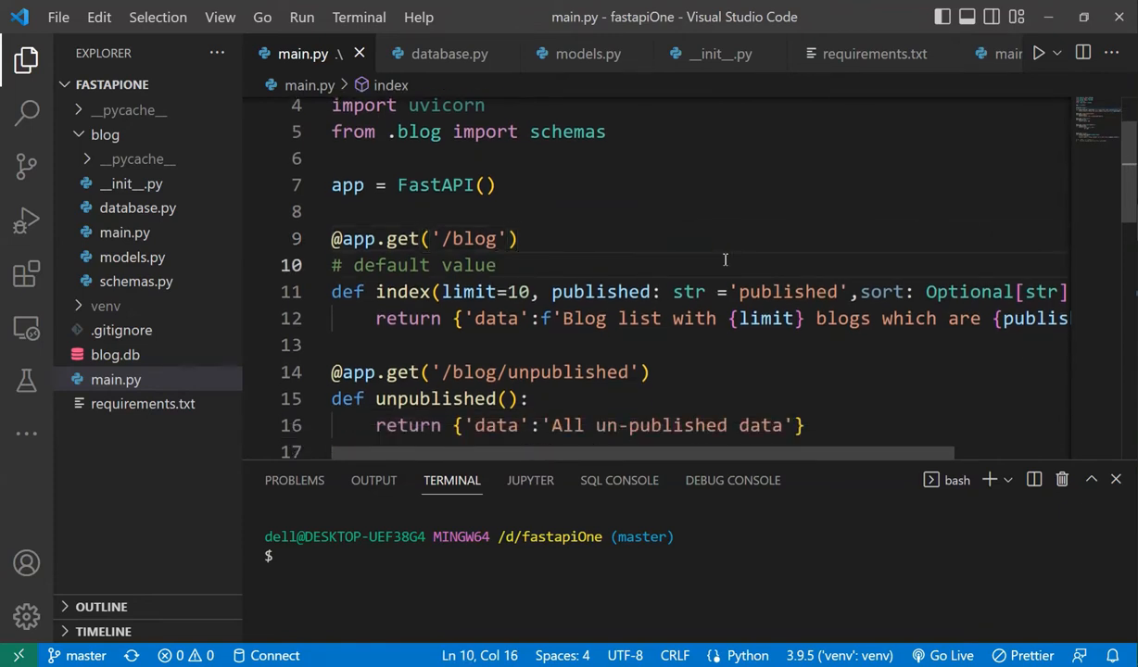
scroll(down, 3)
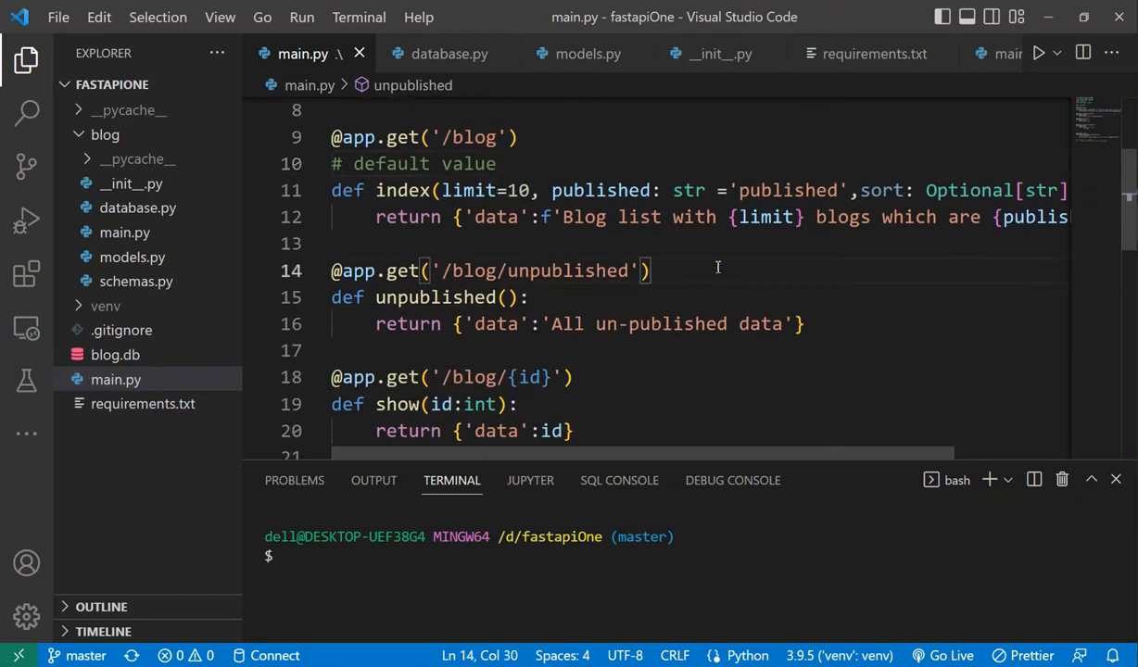
scroll(up, 3)
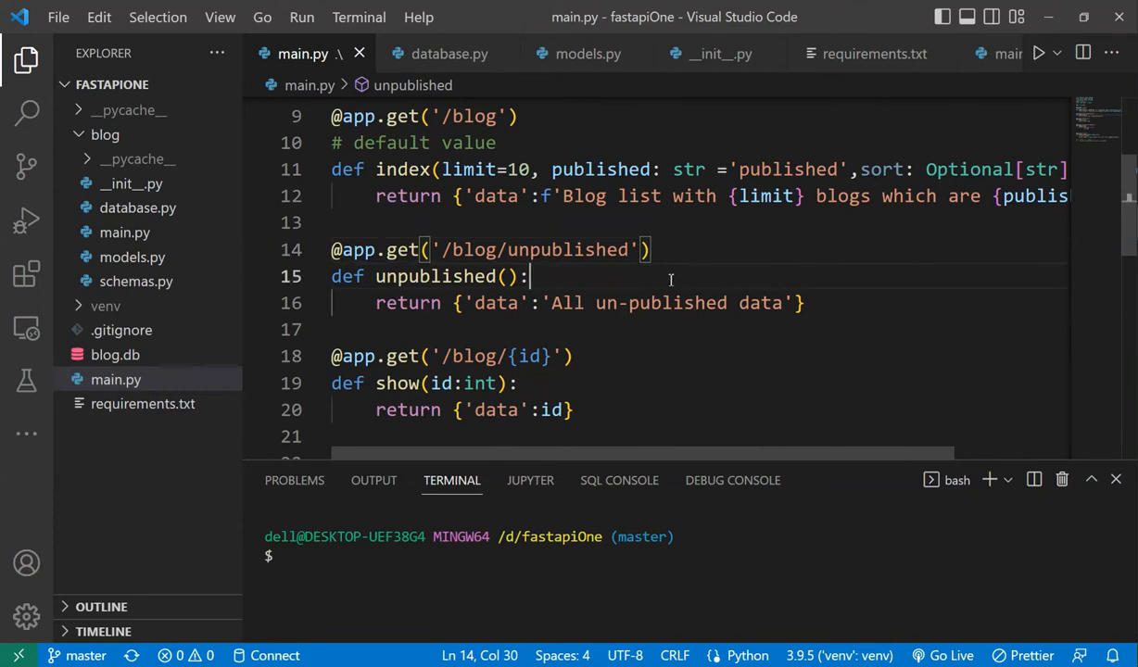
scroll(down, 3)
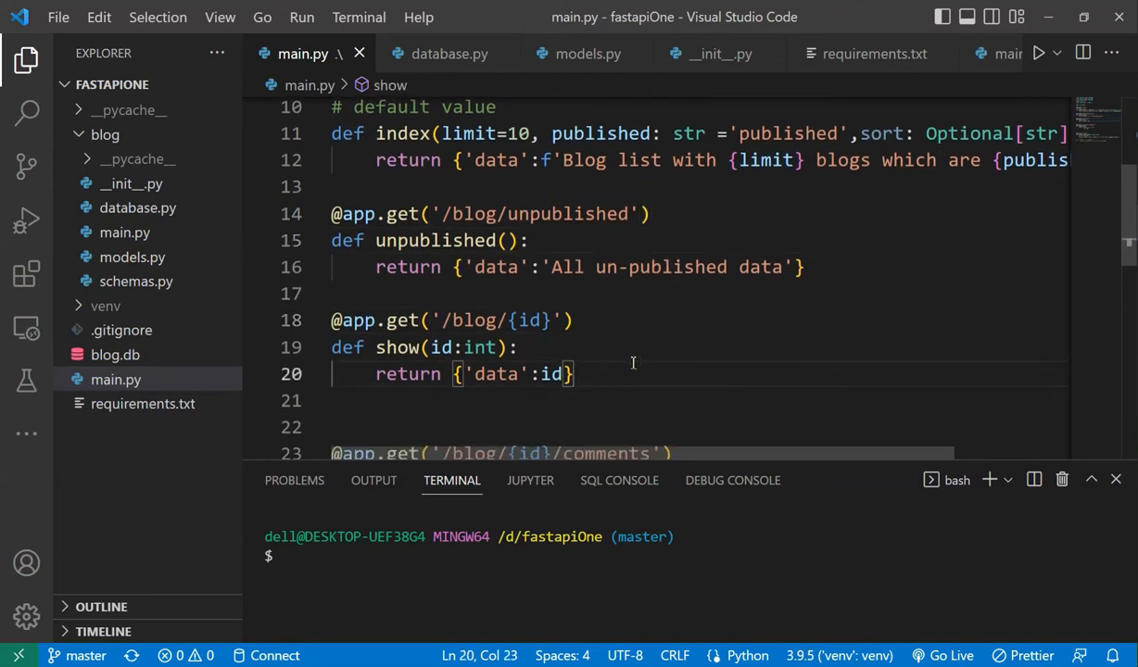
click(621, 346)
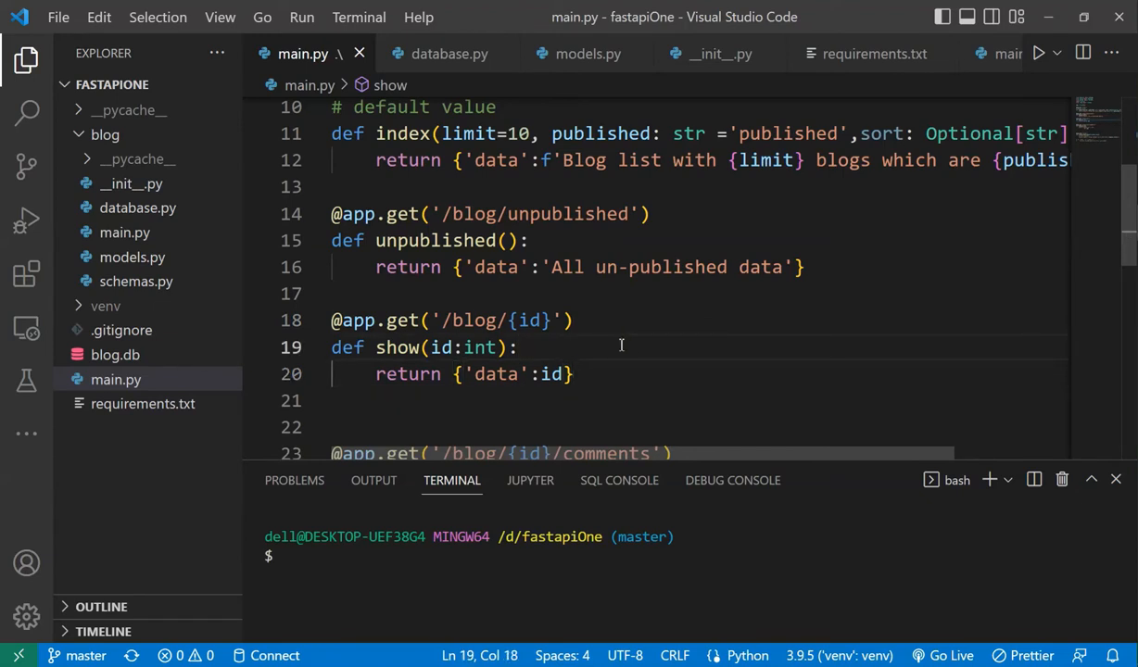
scroll(up, 3)
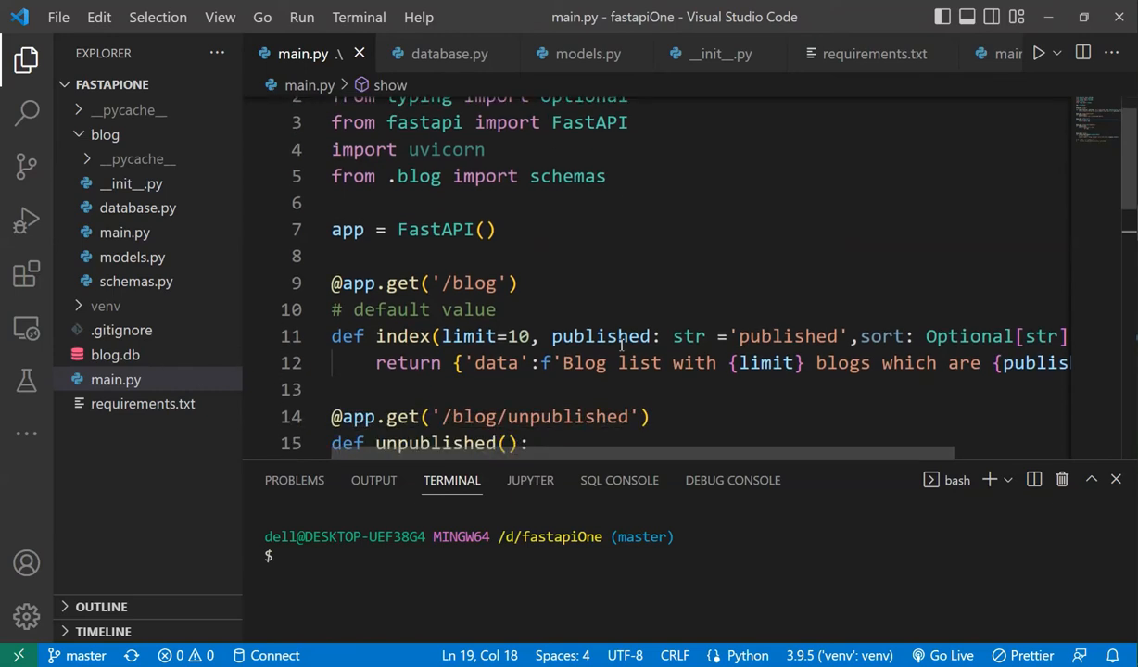
scroll(down, 3)
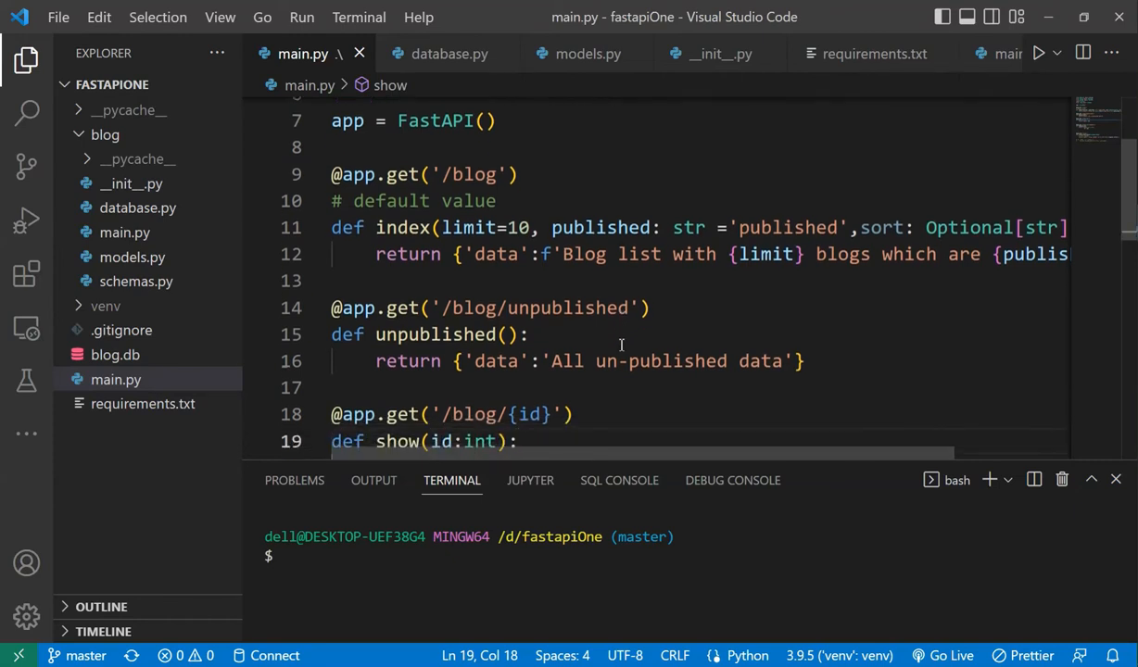
scroll(up, 3)
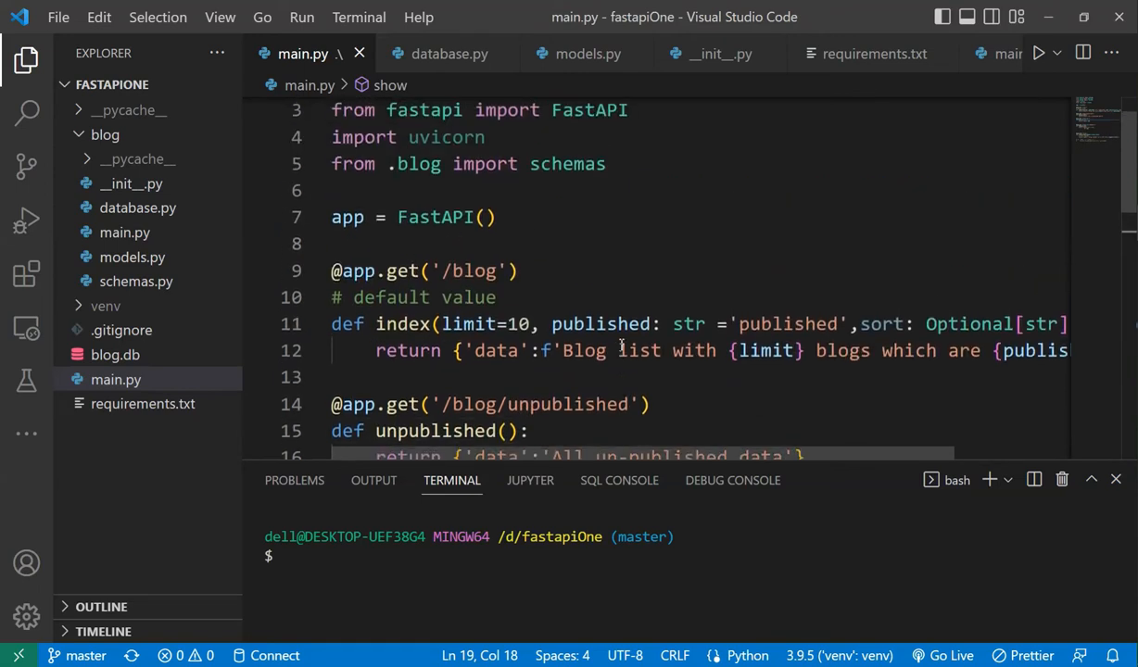
scroll(up, 3)
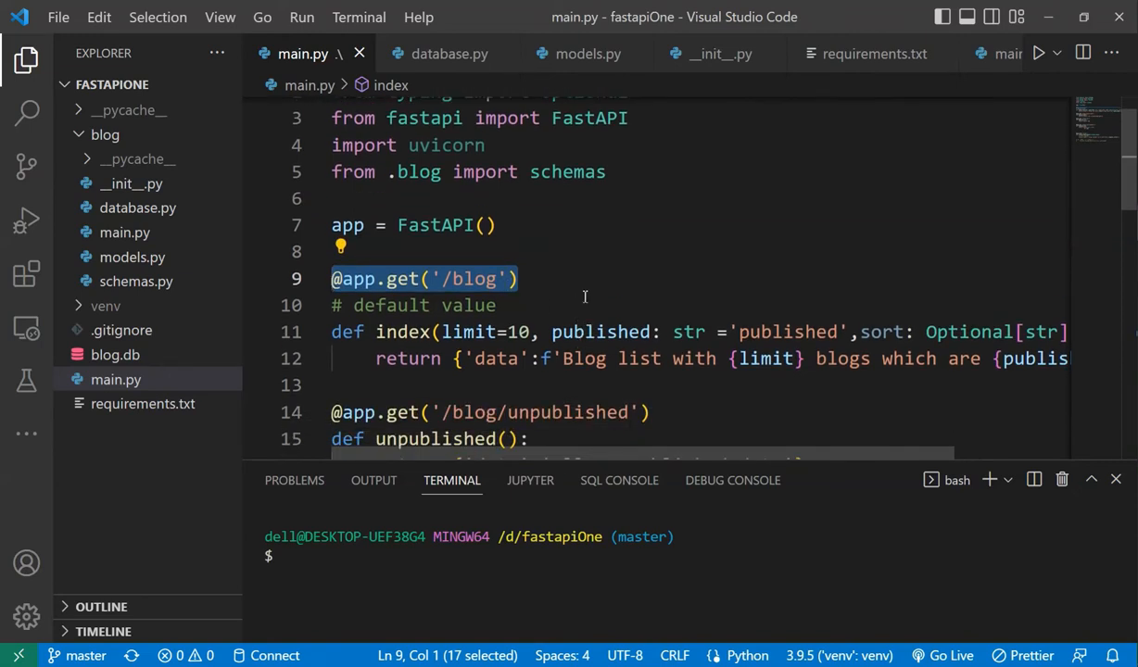
scroll(down, 3)
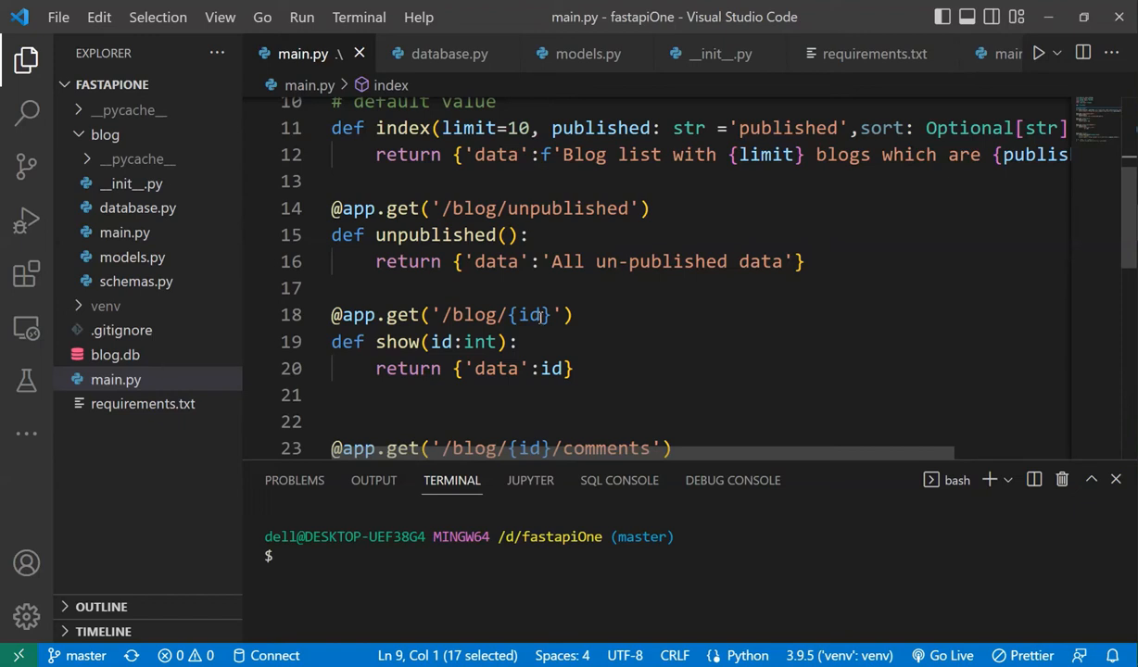
Step: Open blog's schemas.py, then return to main.py's create-blog endpoint
scroll(up, 3)
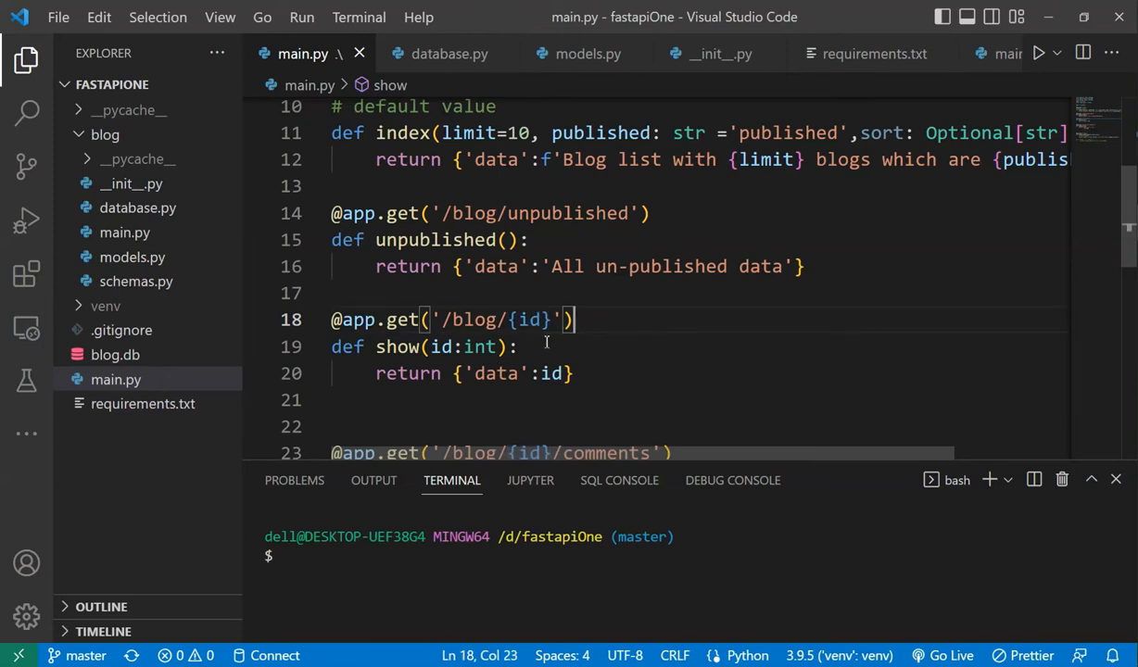
scroll(up, 3)
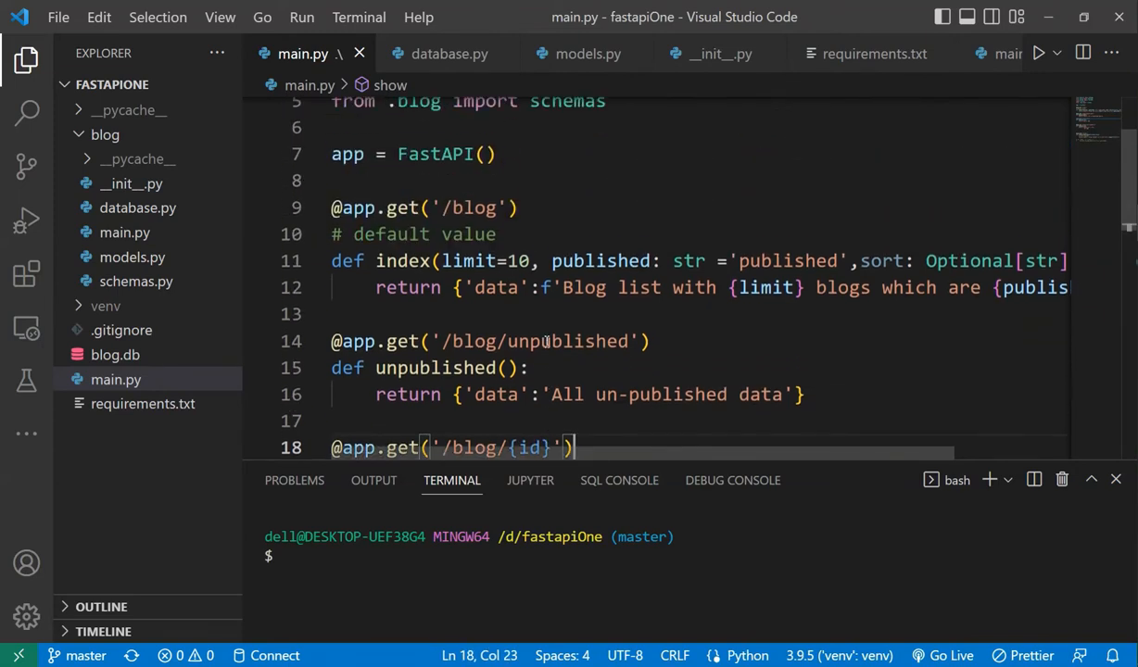
scroll(up, 3)
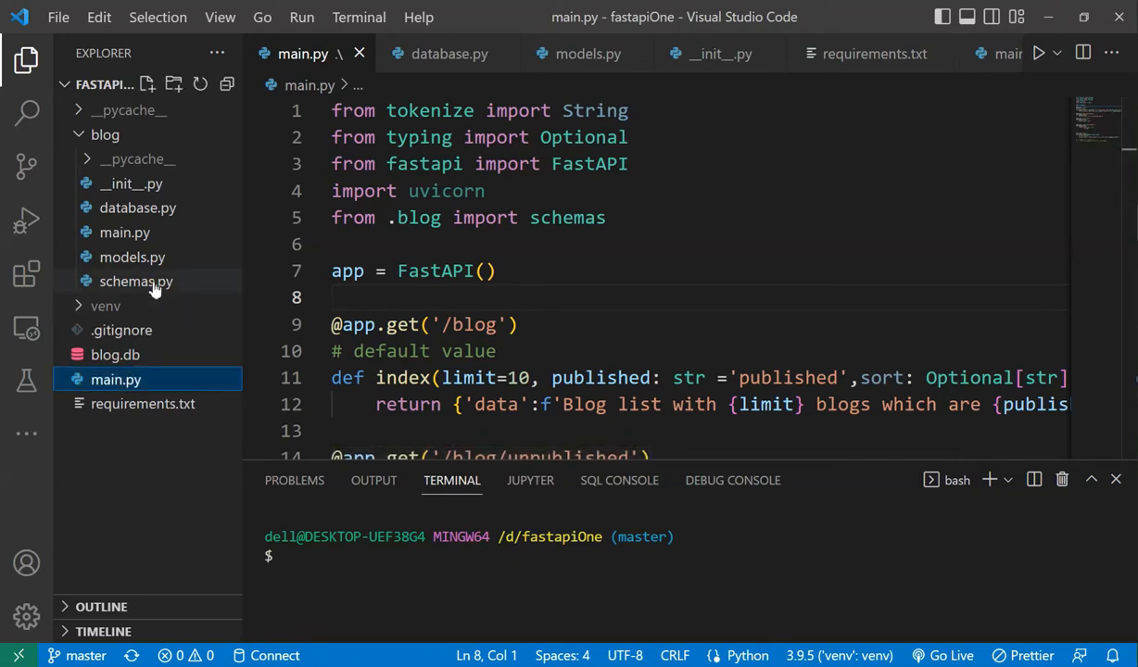
click(136, 280)
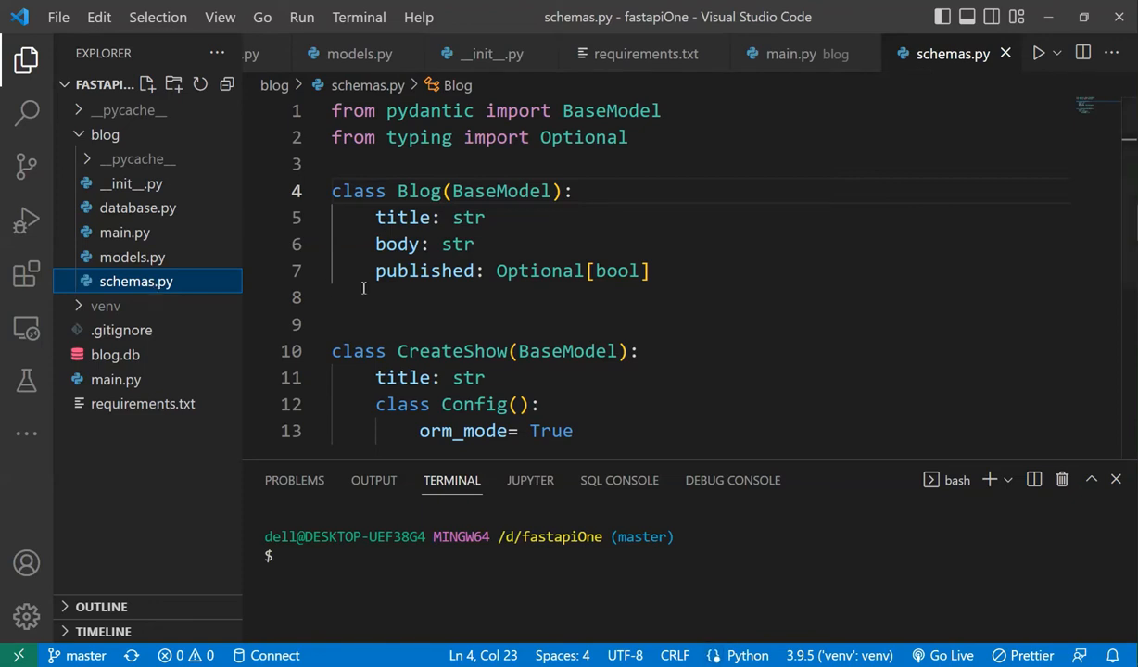
click(376, 296)
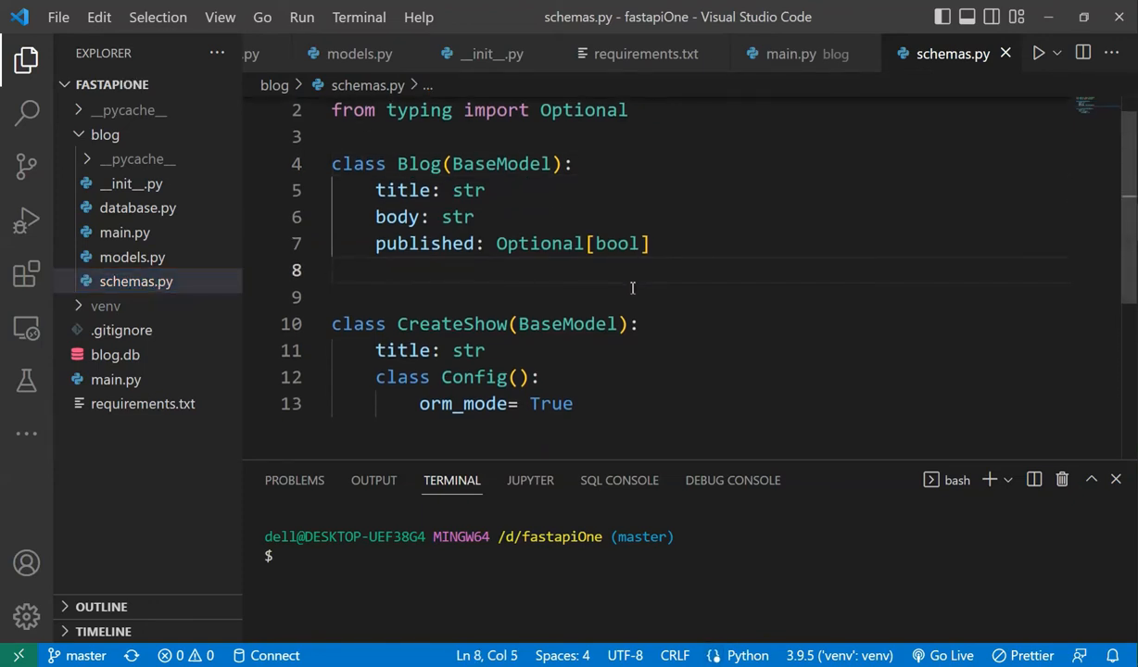
mouse_move(169, 275)
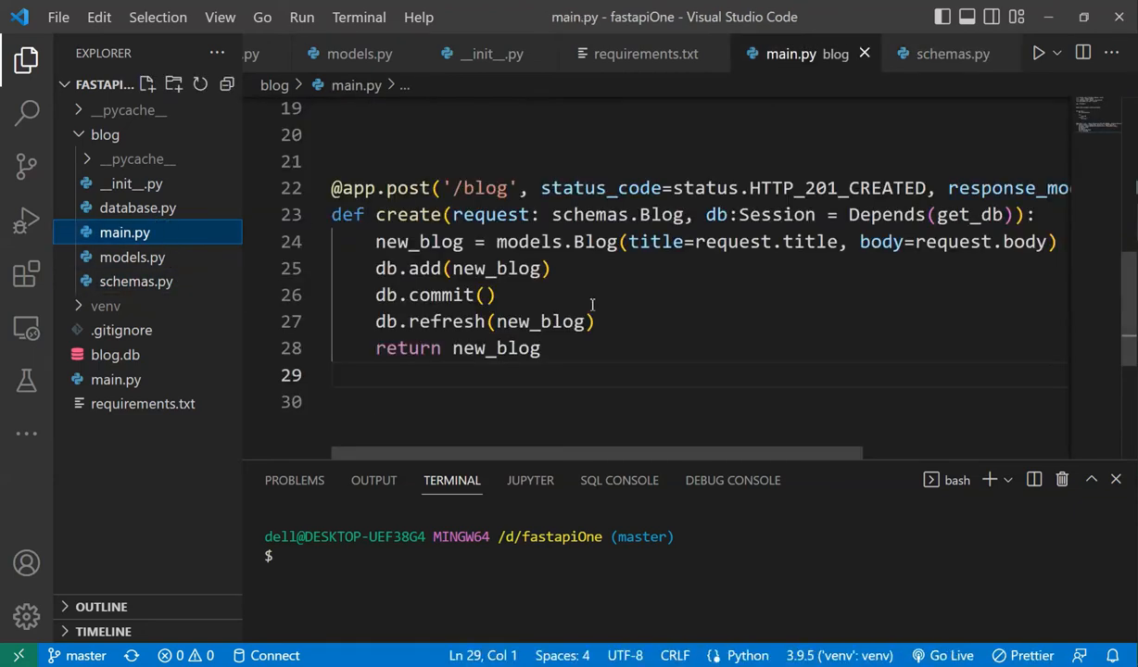
Step: Scroll main.py and pick an item from the editor's context menu
scroll(up, 3)
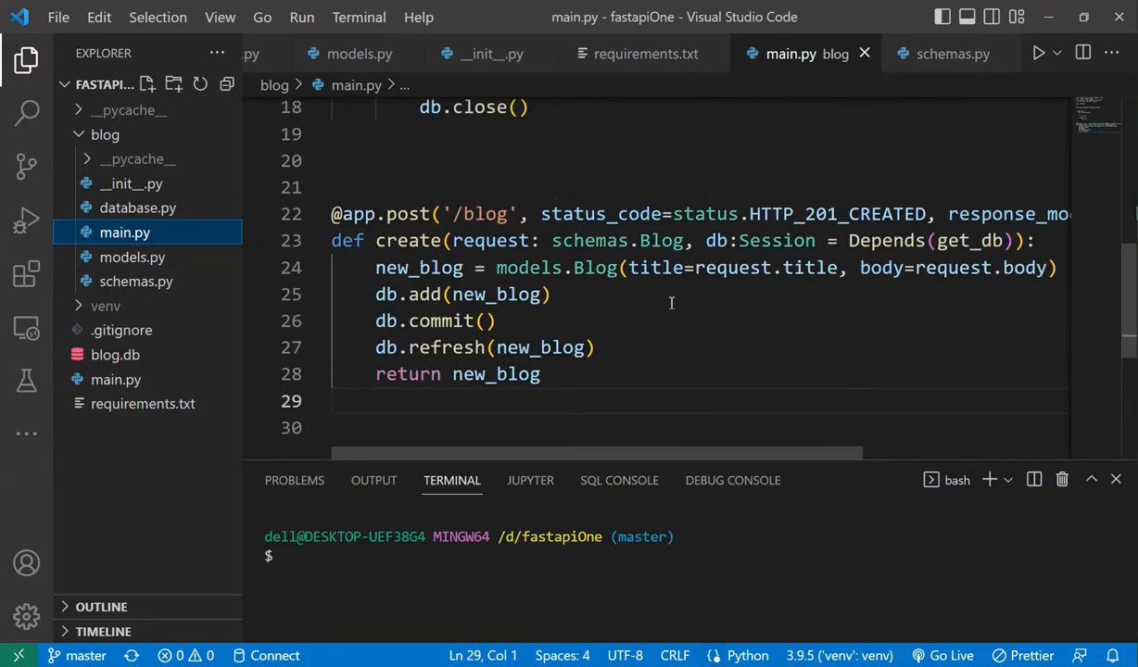
scroll(up, 3)
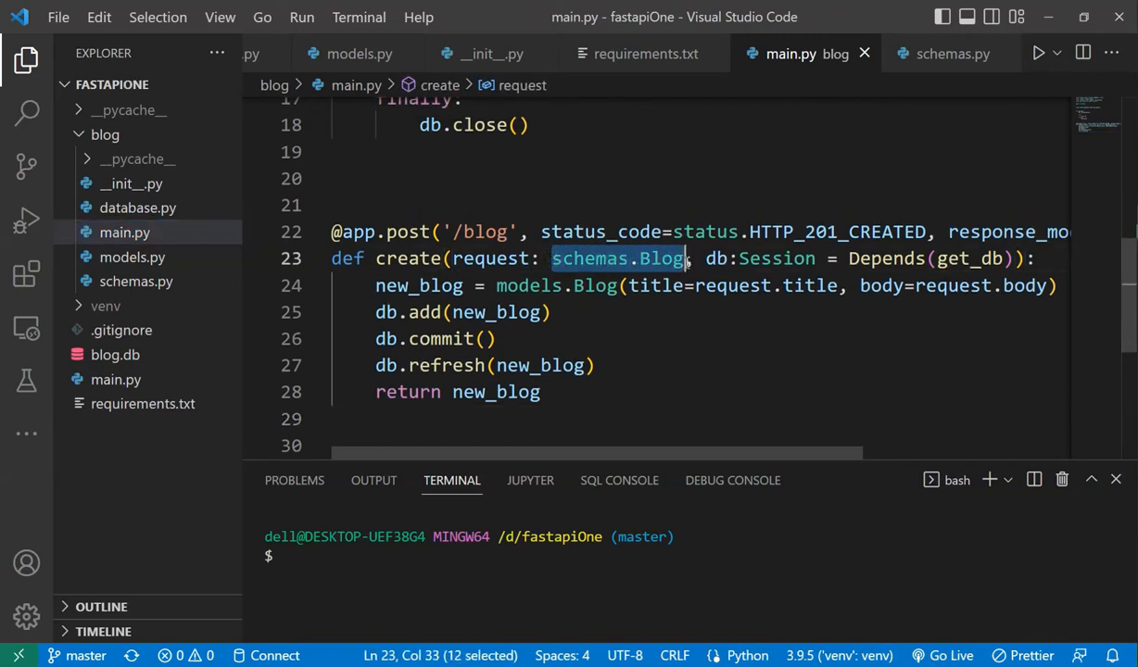
mouse_move(615, 232)
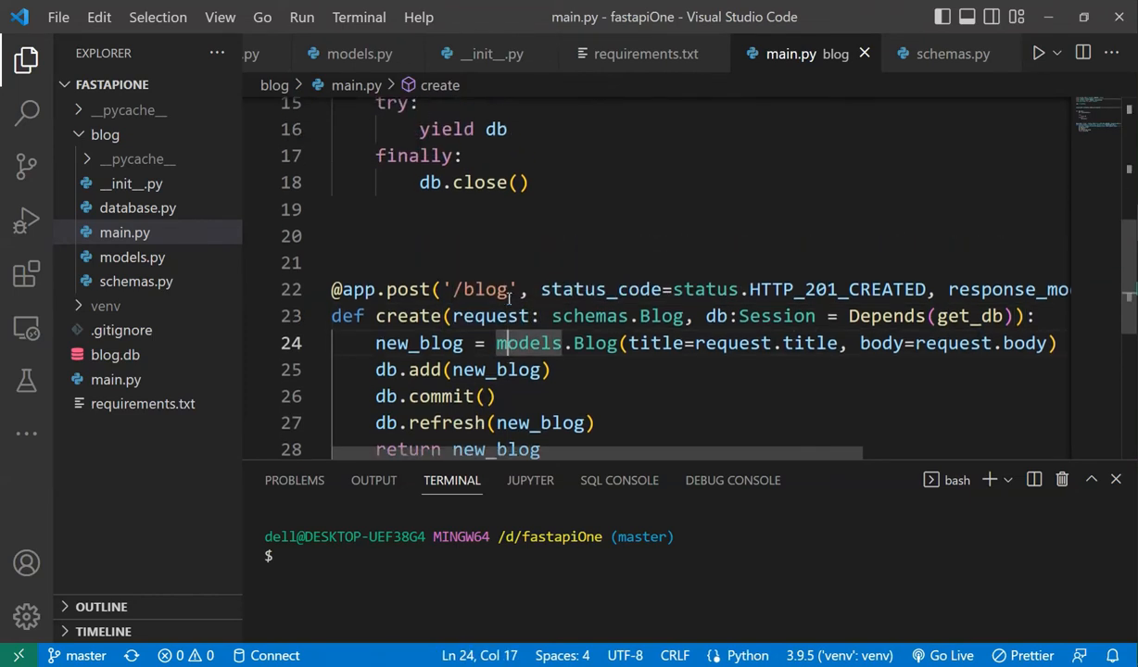
scroll(up, 3)
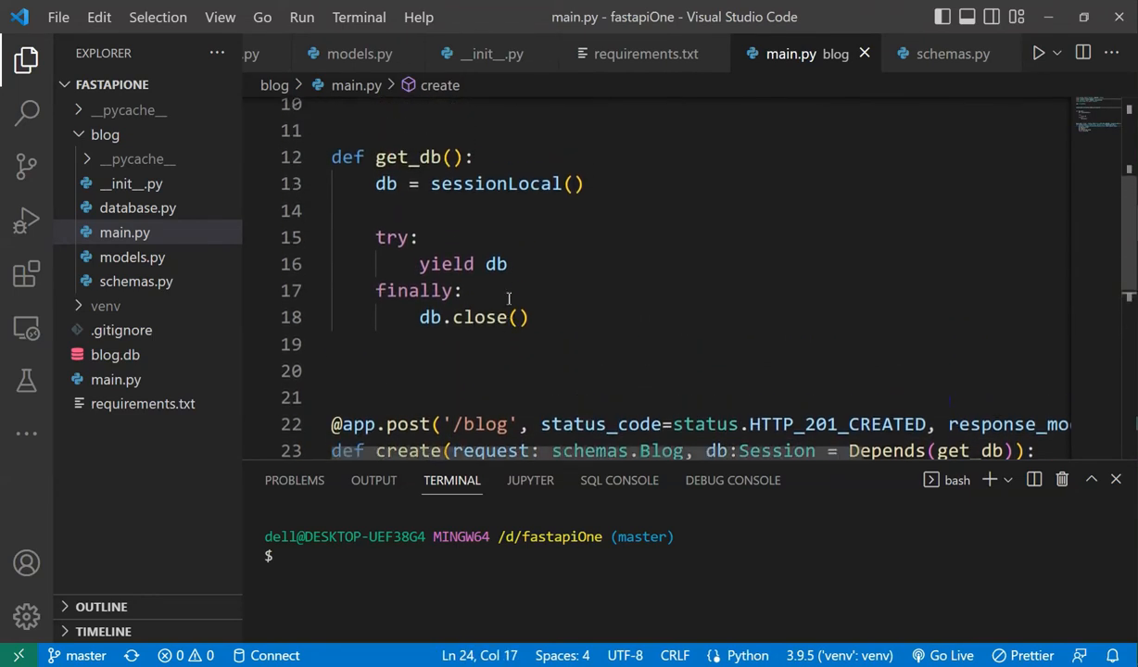
right_click(505, 298)
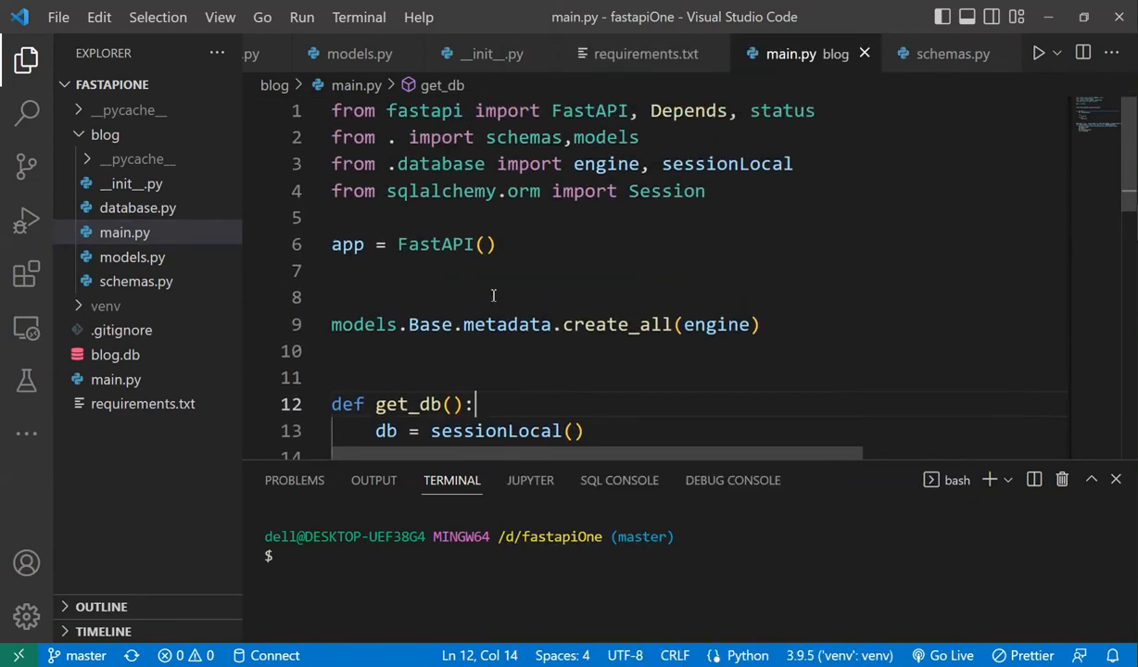
click(505, 243)
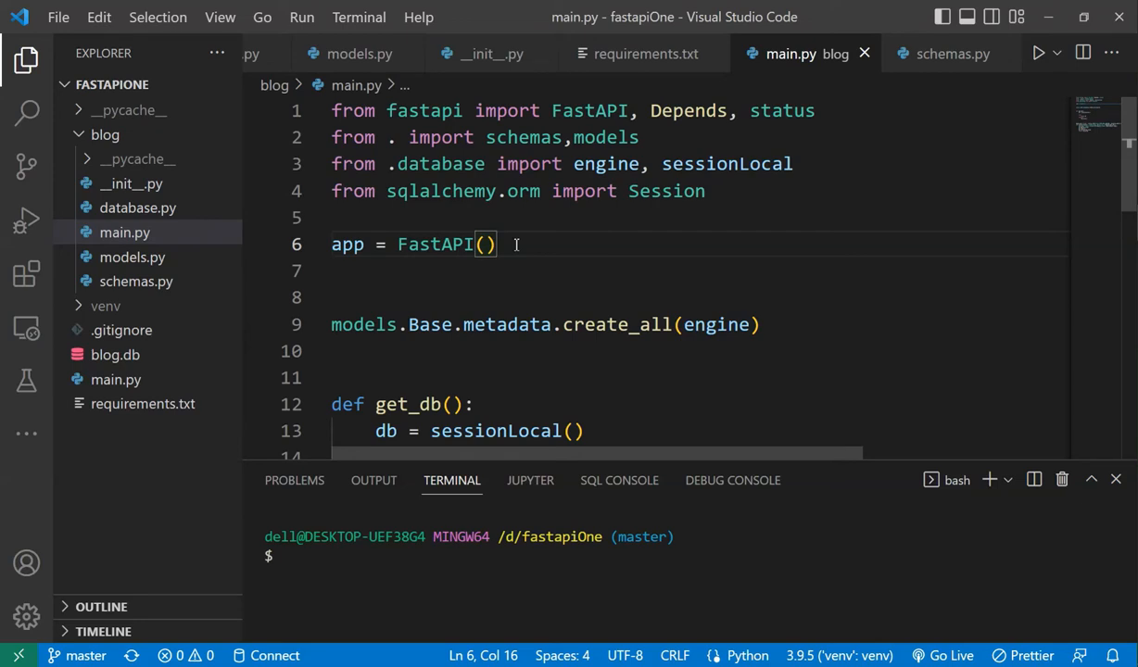
scroll(down, 3)
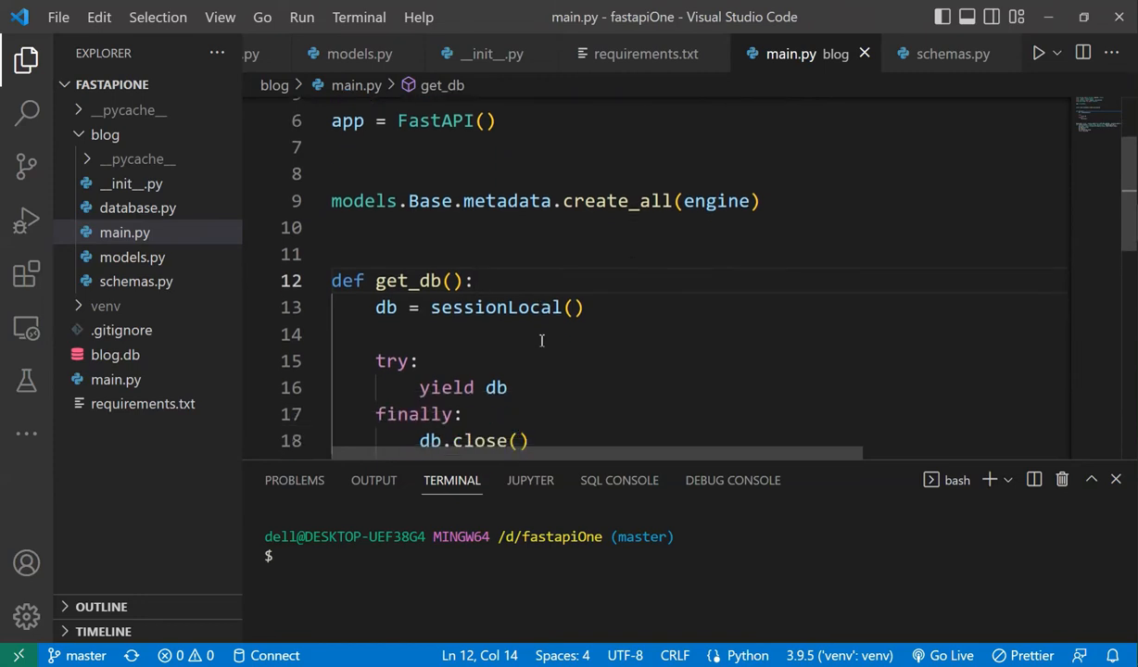
scroll(up, 3)
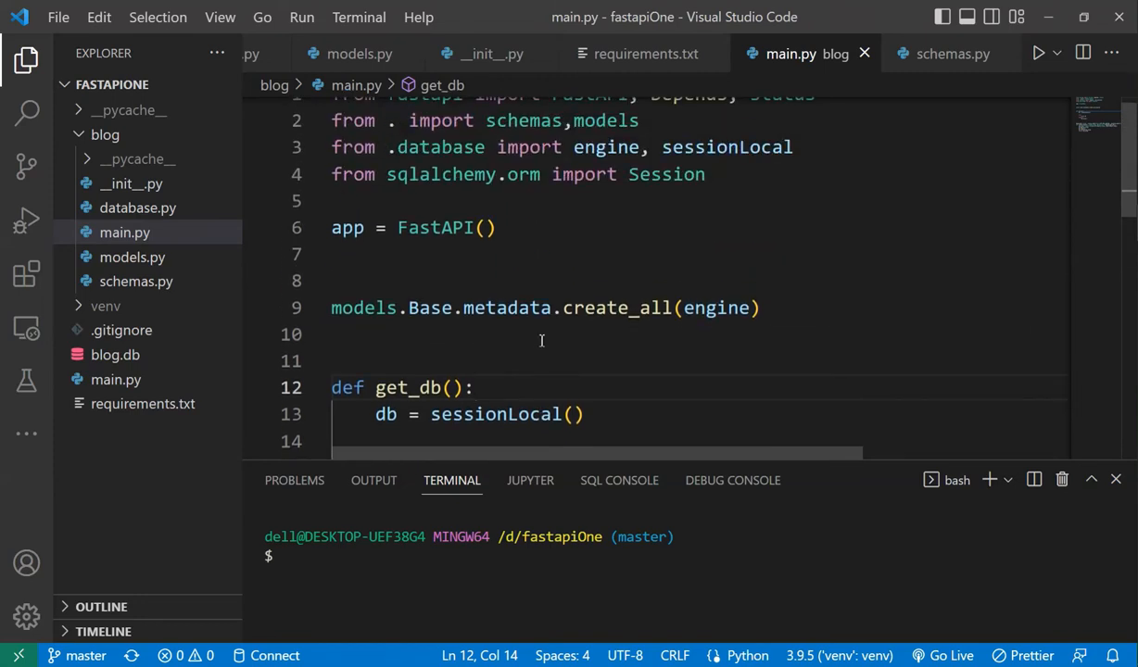
scroll(up, 3)
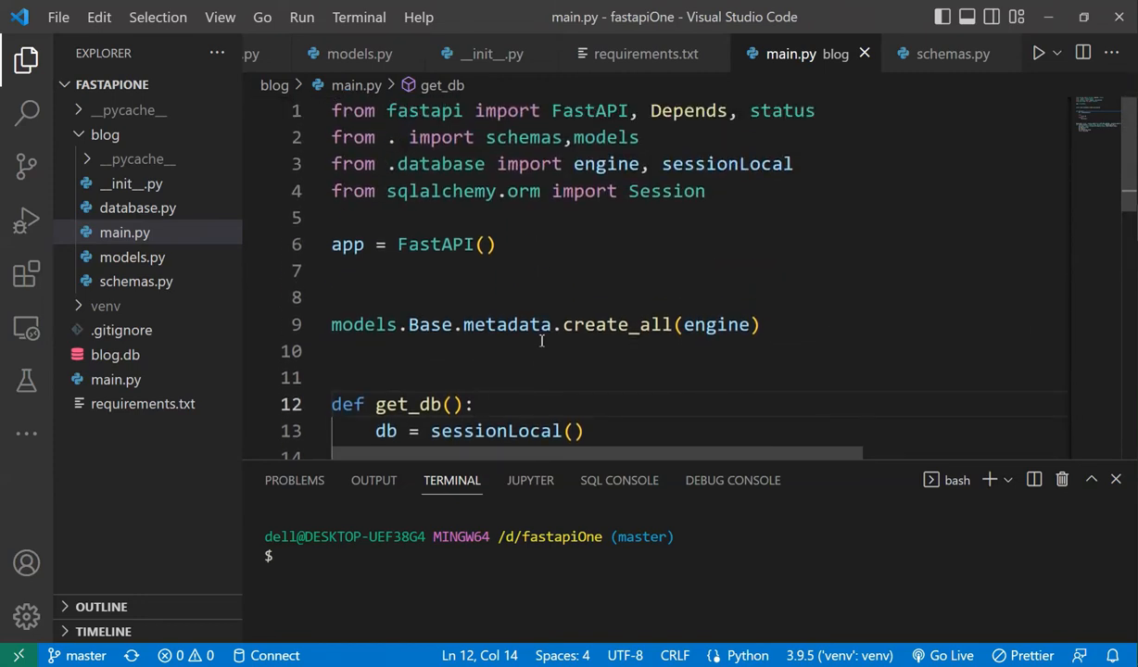
Step: Point out the FastAPI app creation, get_db's finally block and session close call
click(494, 244)
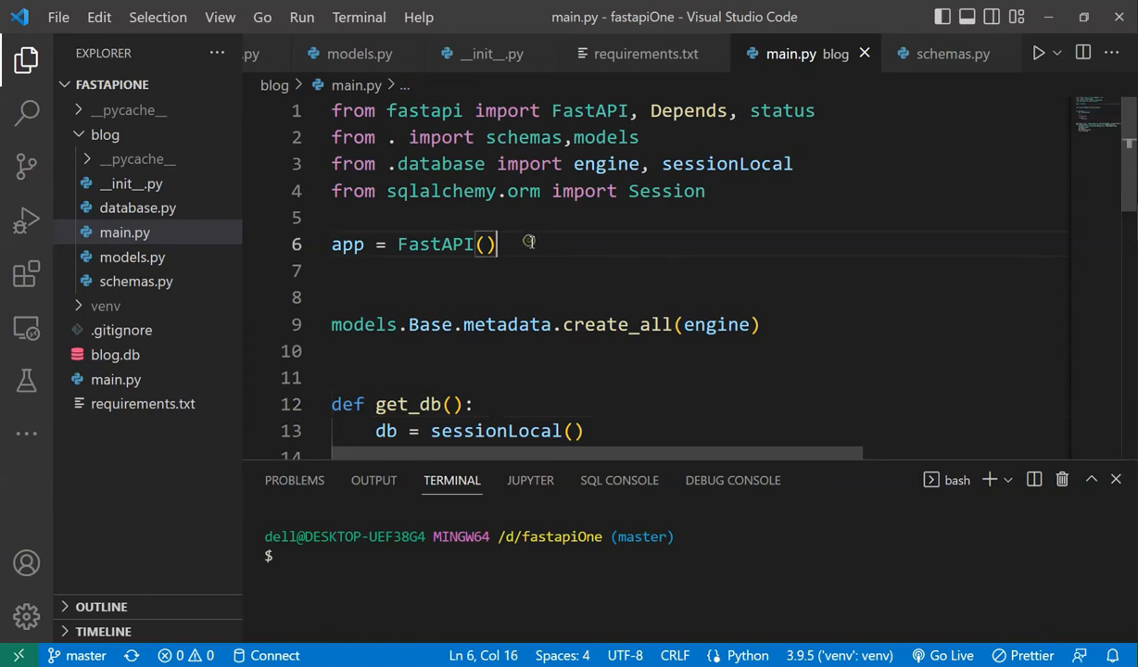
mouse_move(530, 244)
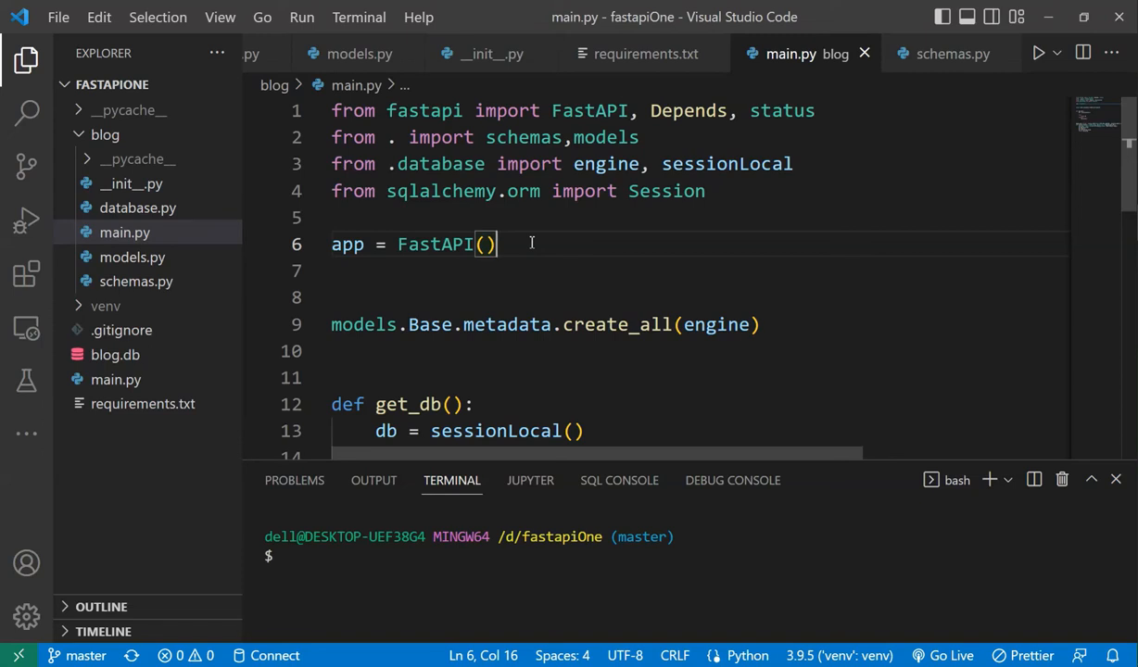
scroll(down, 3)
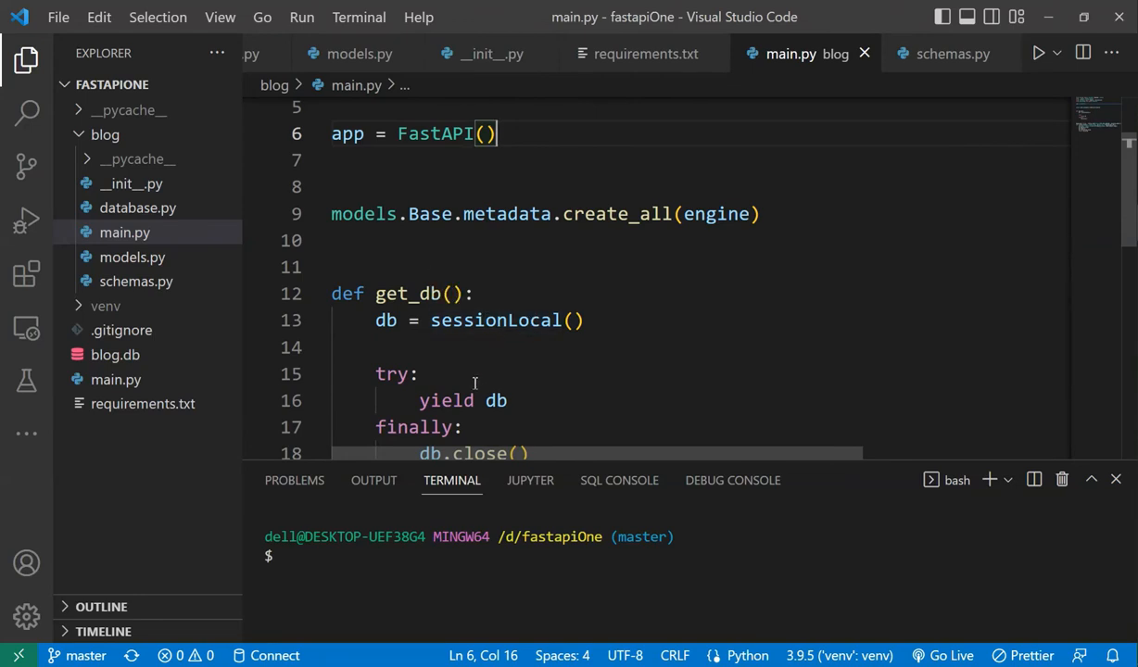
click(468, 371)
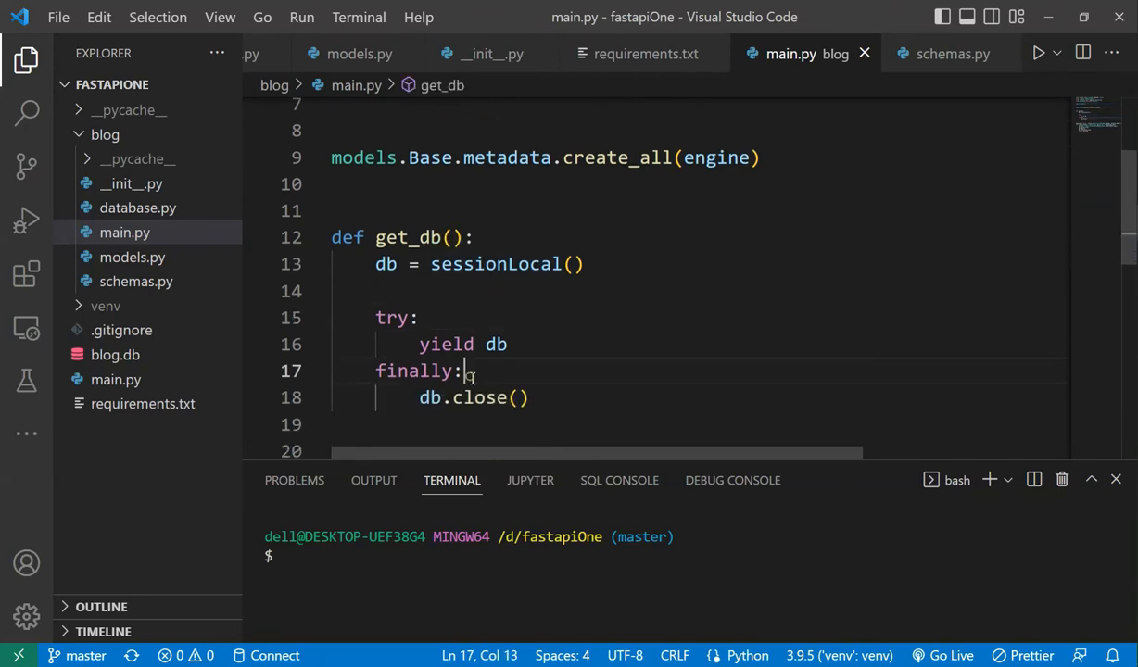
scroll(down, 3)
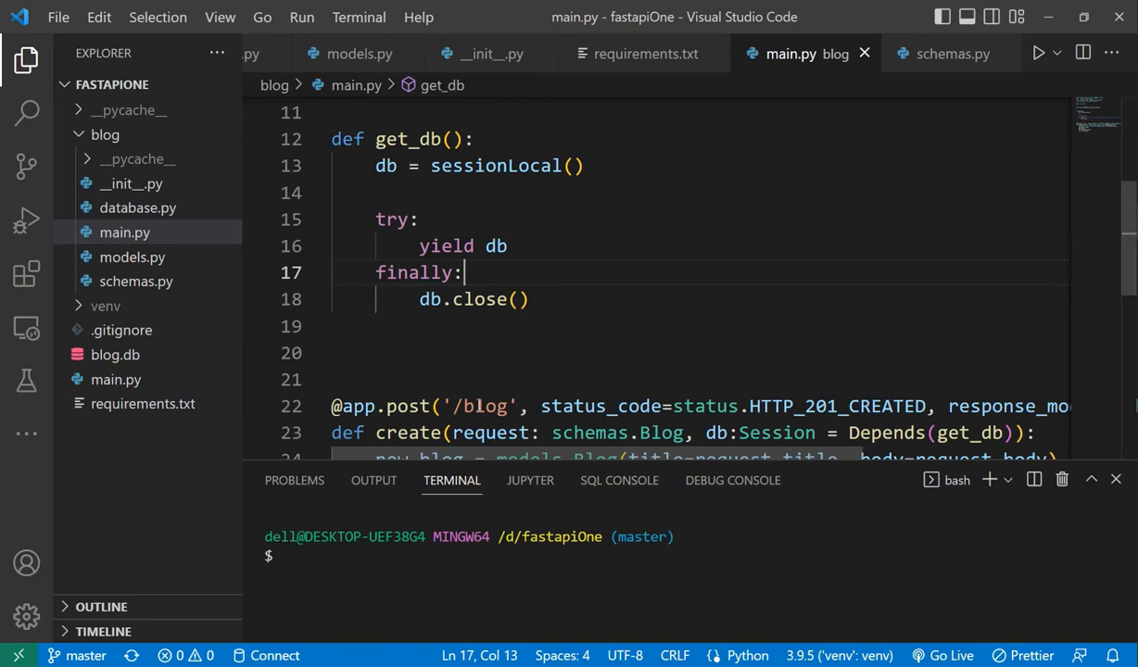
click(542, 299)
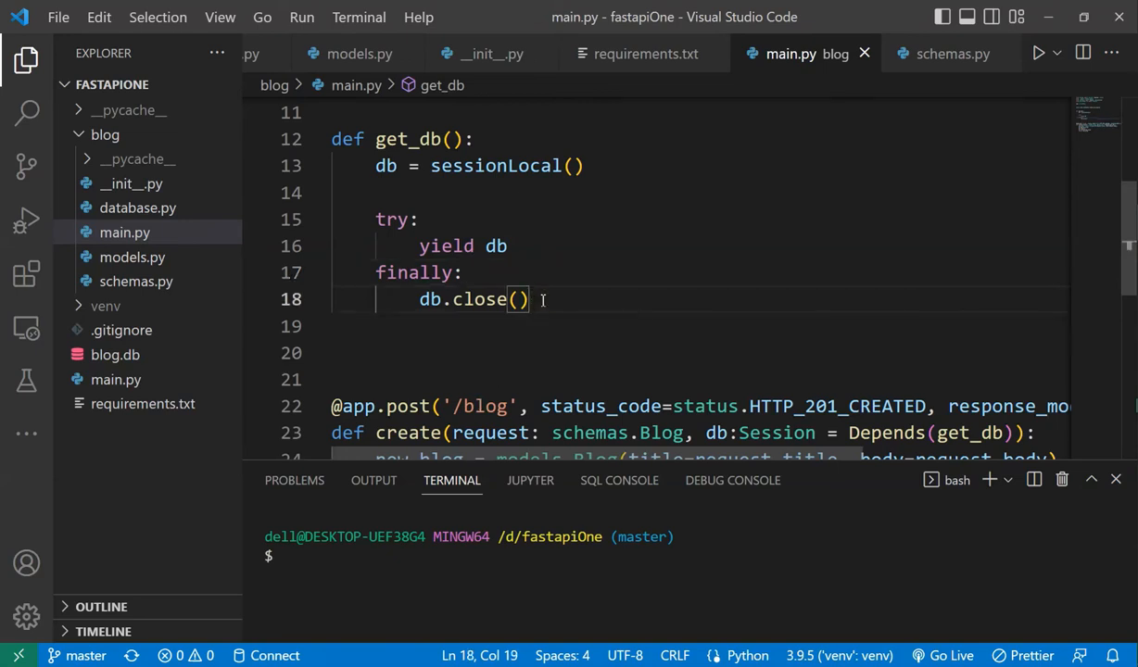
Step: Highlight the get_db definition, then open schemas.py and models.py
scroll(up, 3)
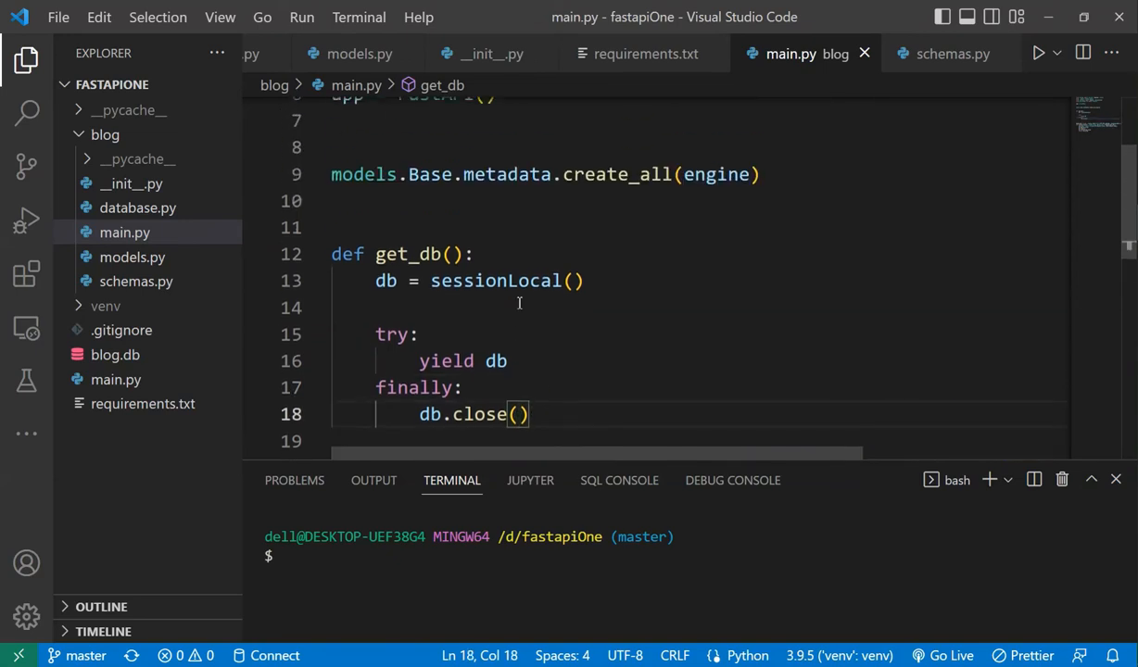
scroll(up, 3)
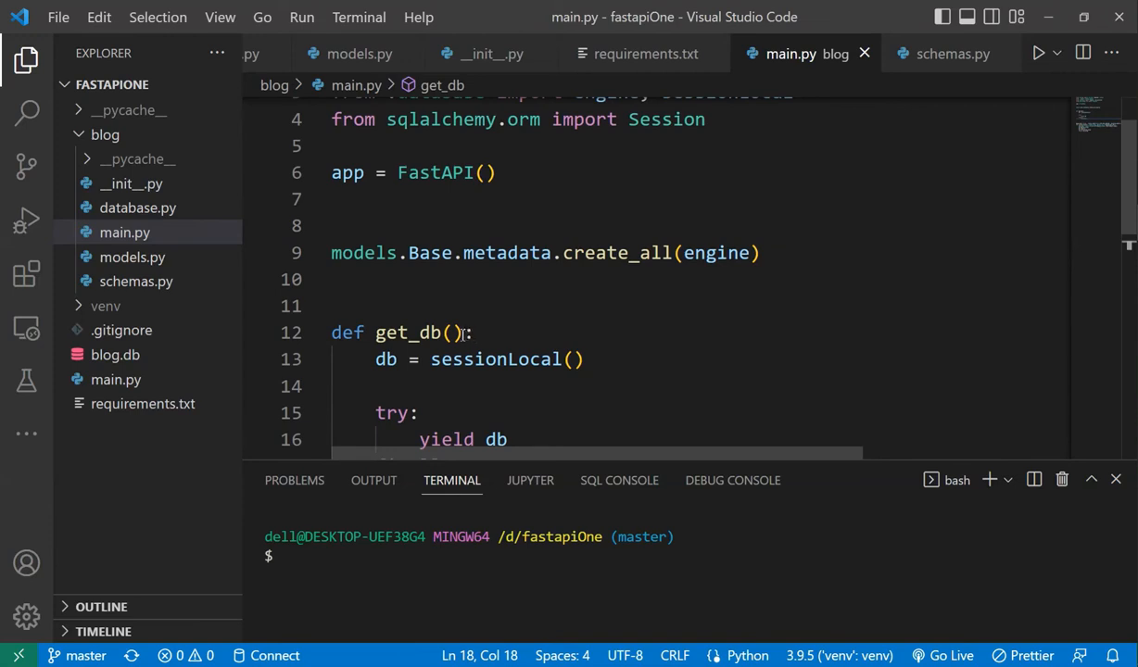
click(454, 332)
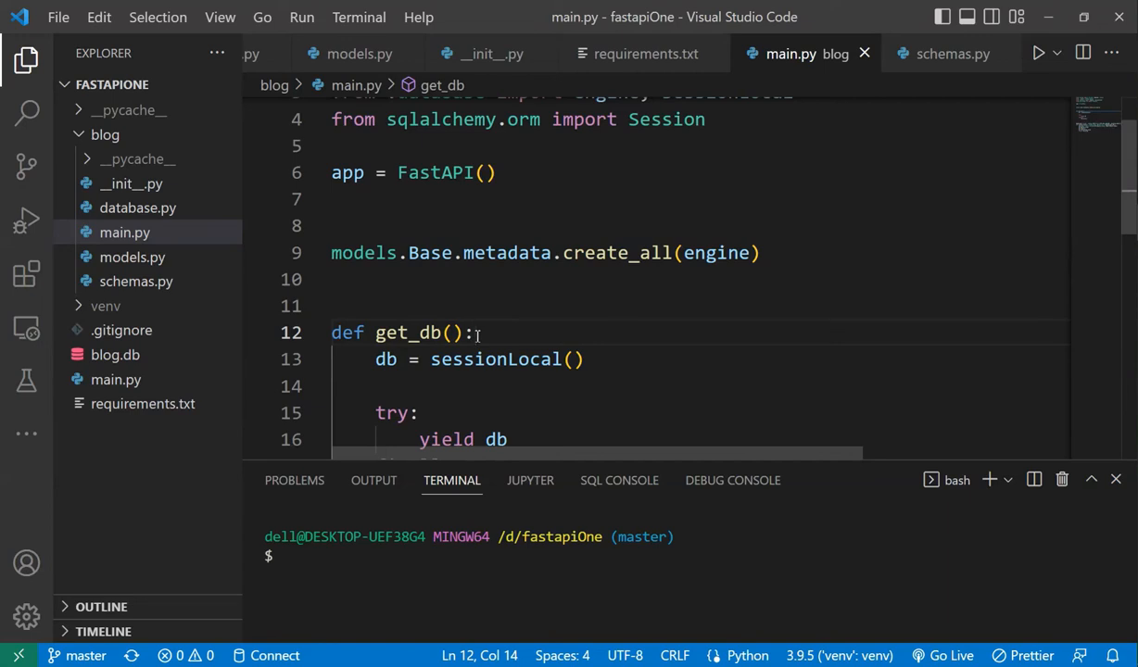
scroll(up, 3)
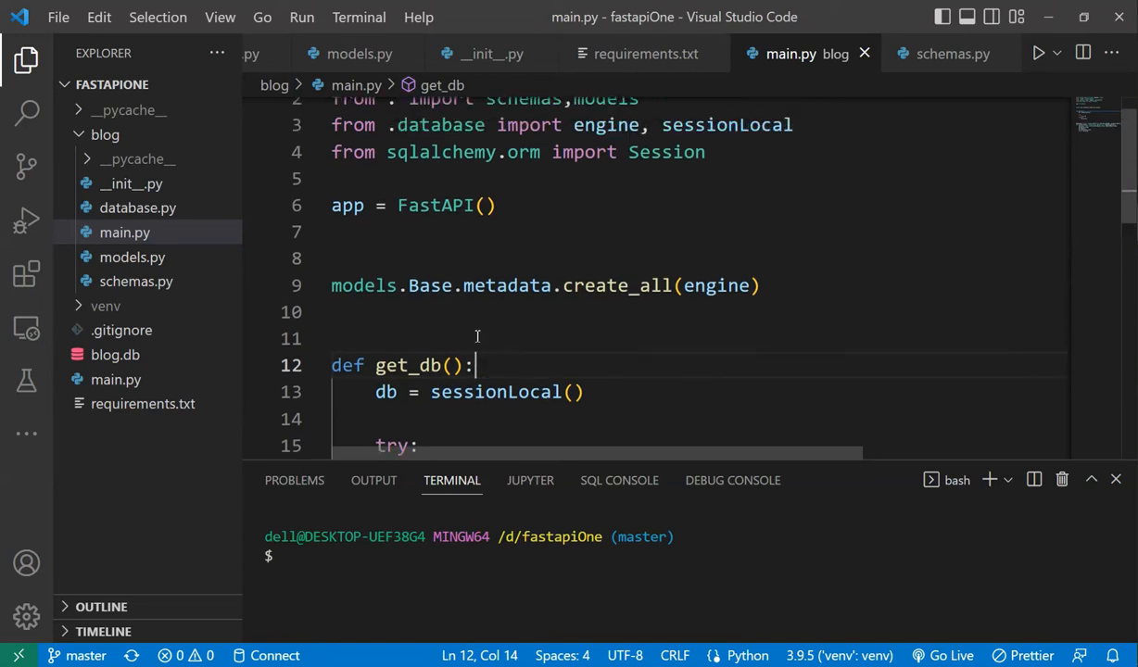
scroll(up, 3)
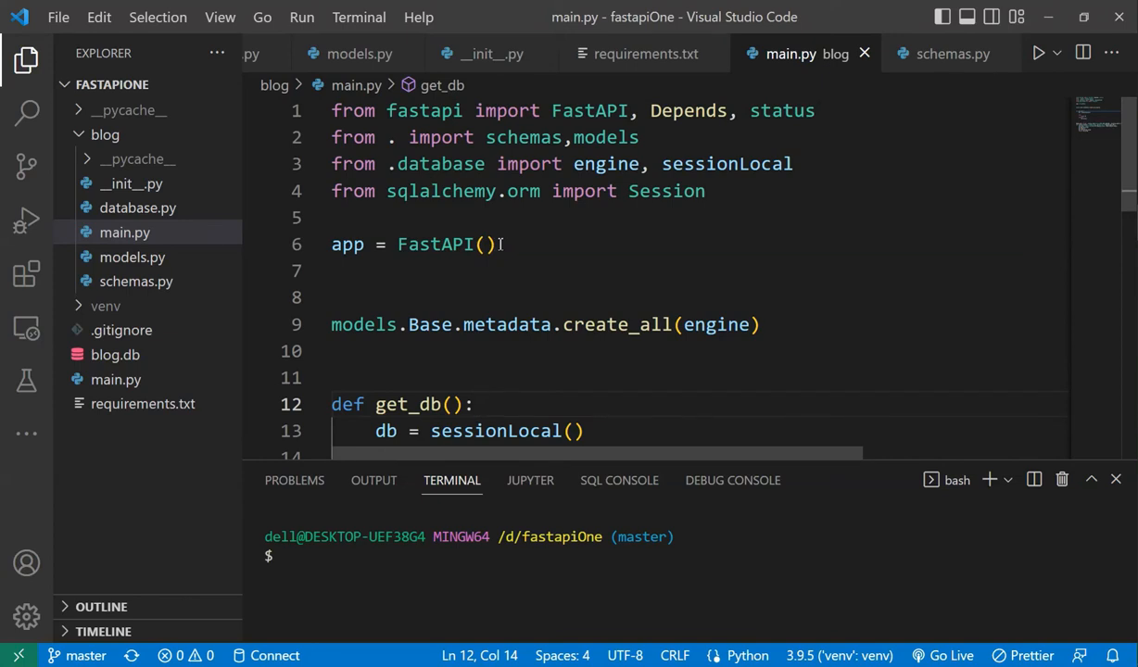
scroll(down, 3)
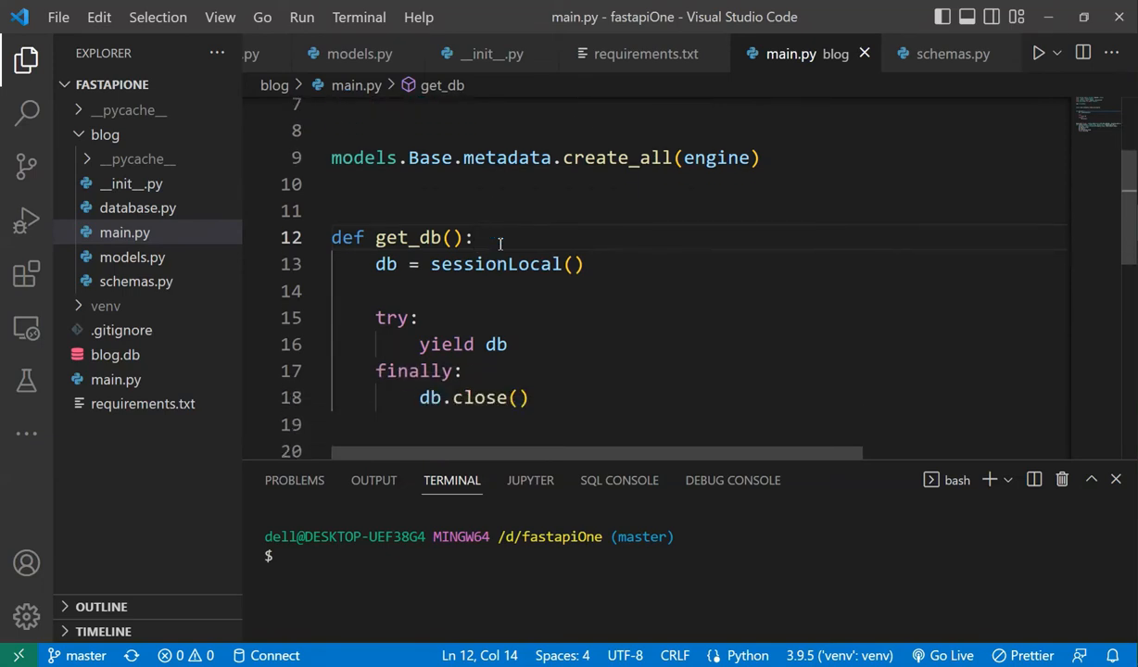
scroll(up, 3)
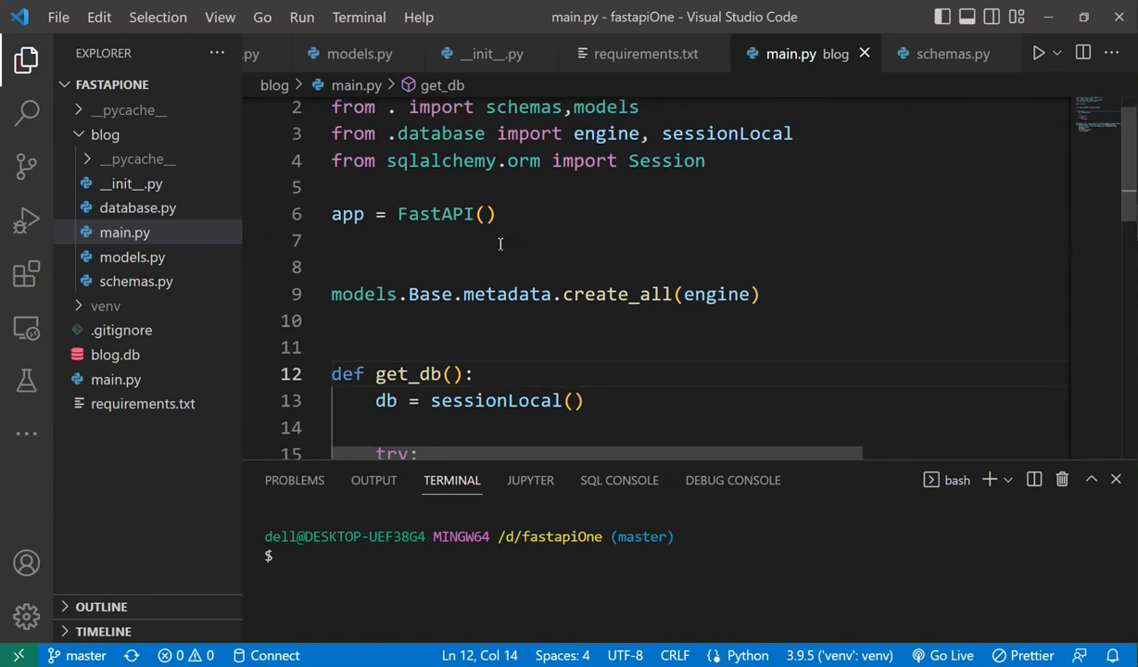
scroll(up, 3)
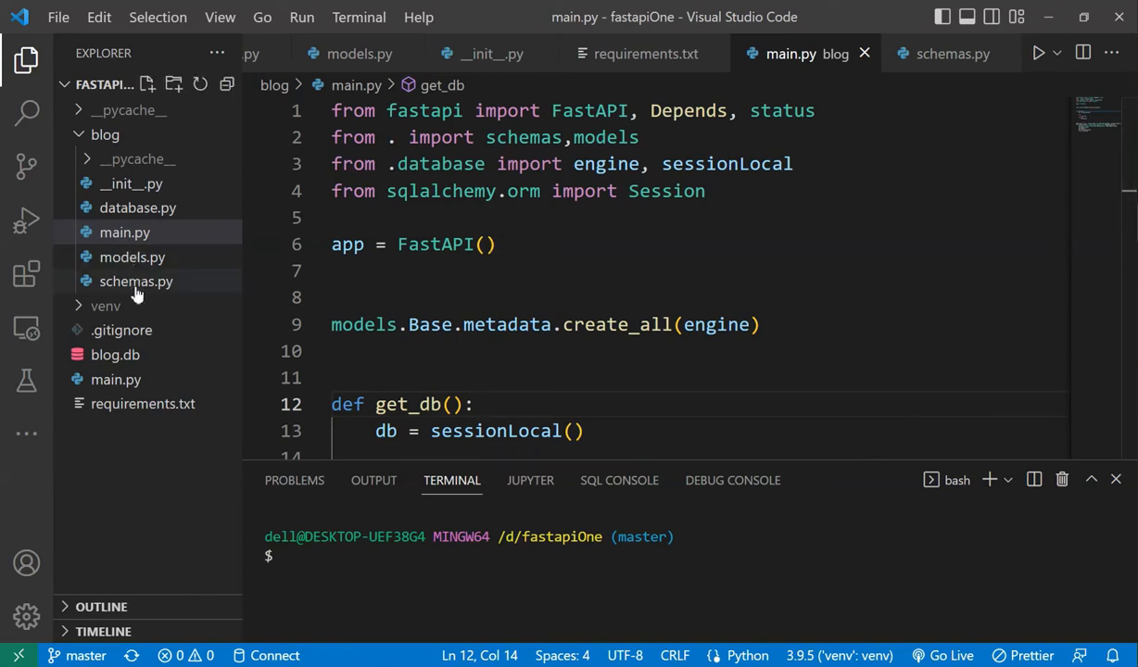
click(135, 280)
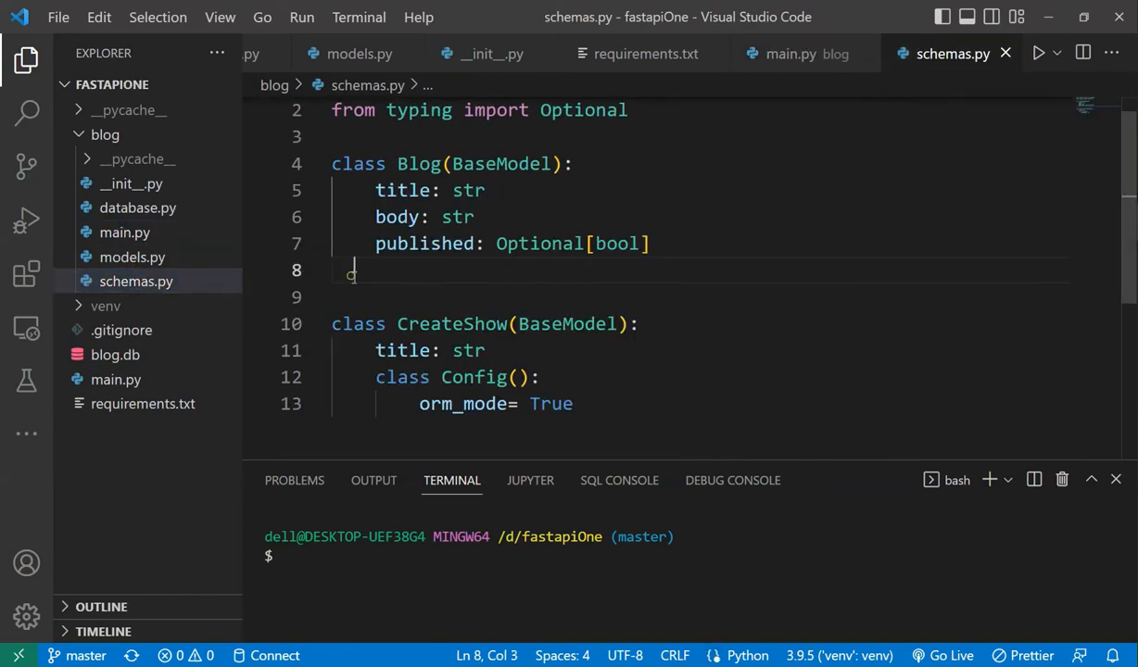
click(133, 257)
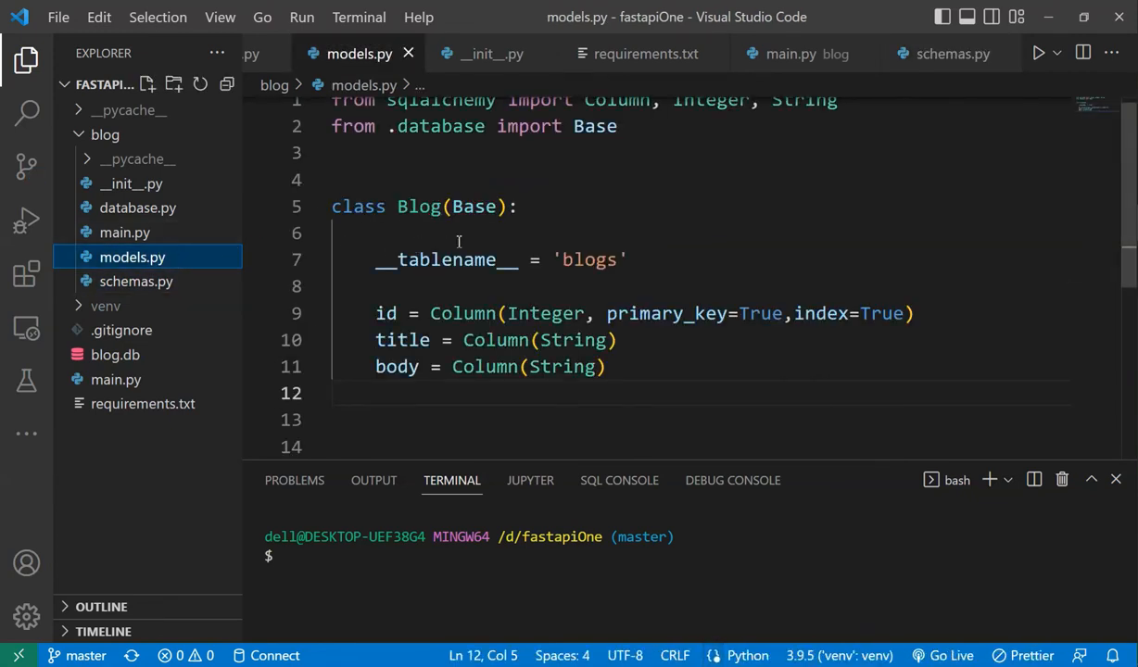
Step: Return to schemas.py with the Blog and CreateShow Pydantic models
scroll(down, 3)
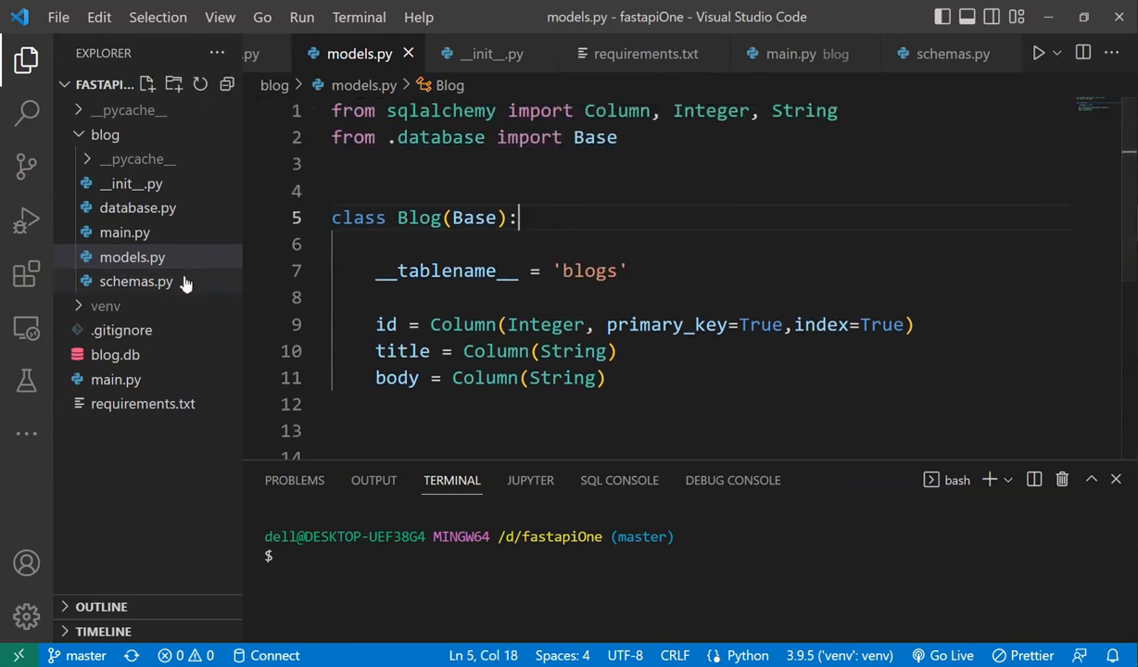
click(137, 281)
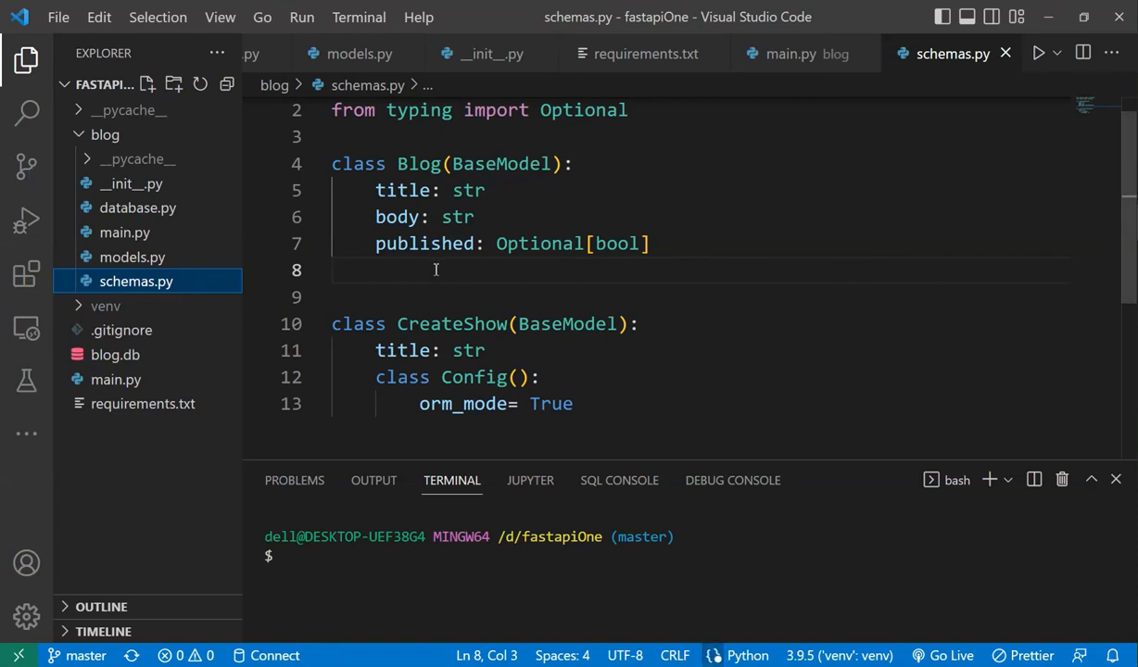
scroll(up, 3)
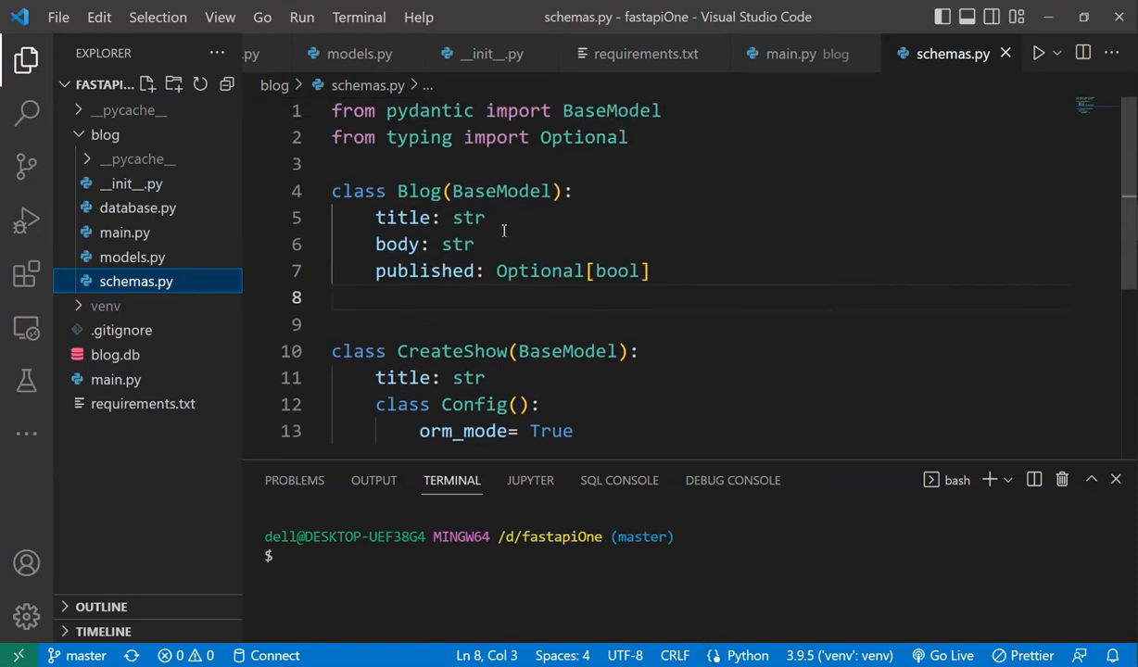
mouse_move(175, 312)
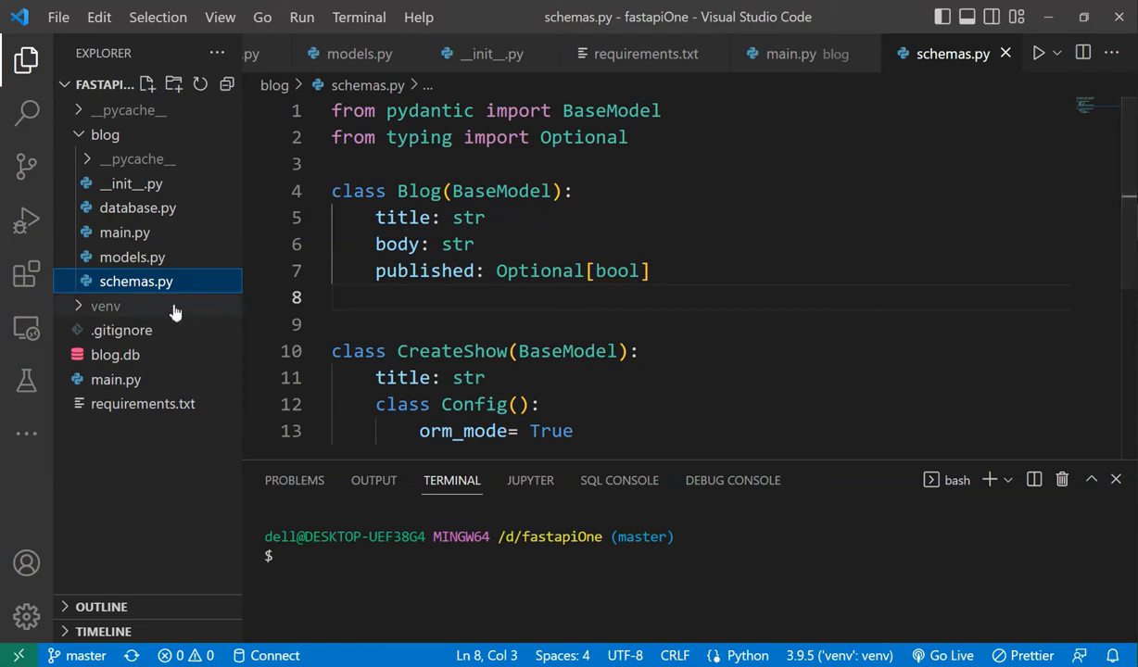